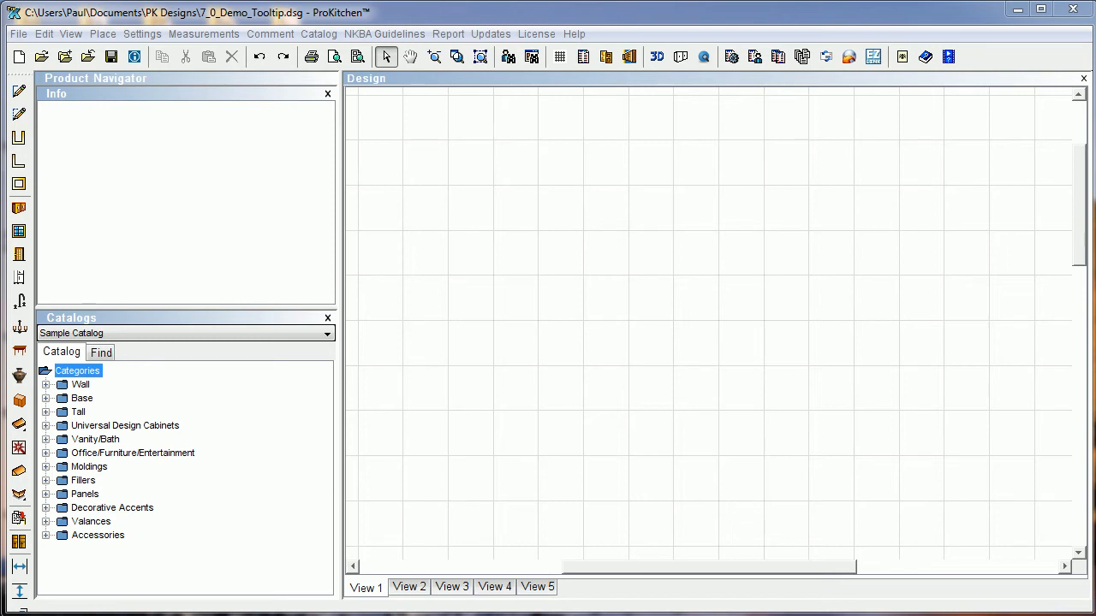
mouse_move(1072, 264)
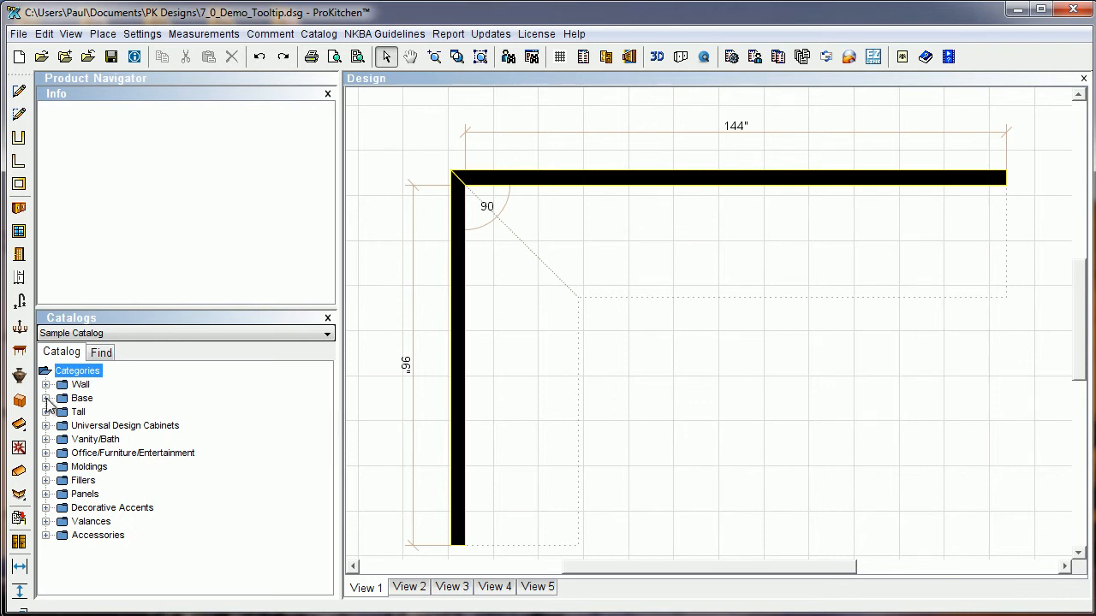
Expand the catalog's Base category toward the Base Blind Corner cabinet list
left_click(46, 398)
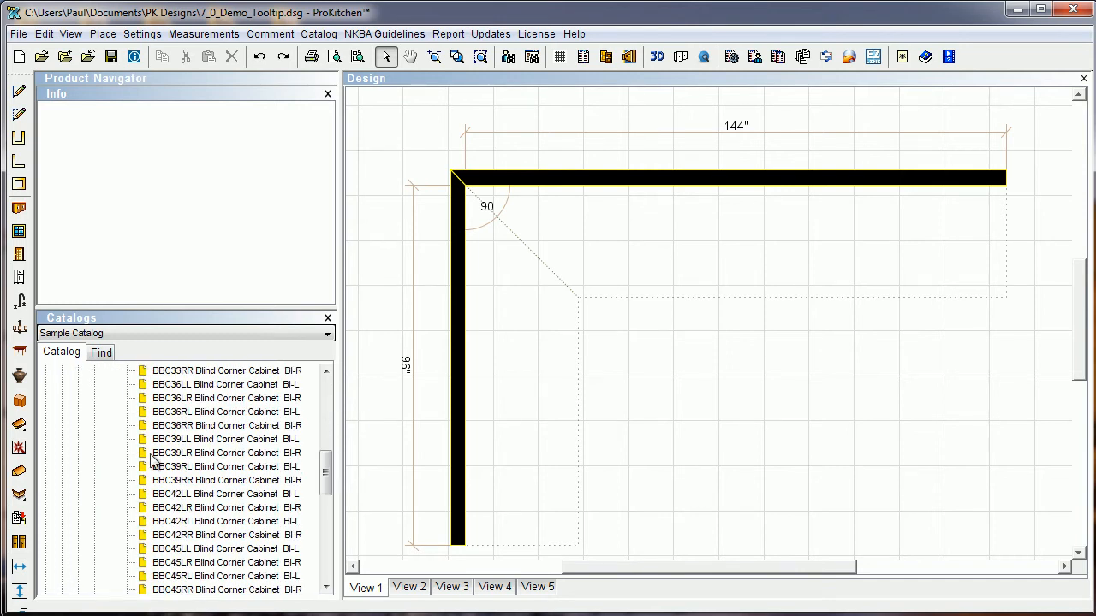
mouse_move(188, 462)
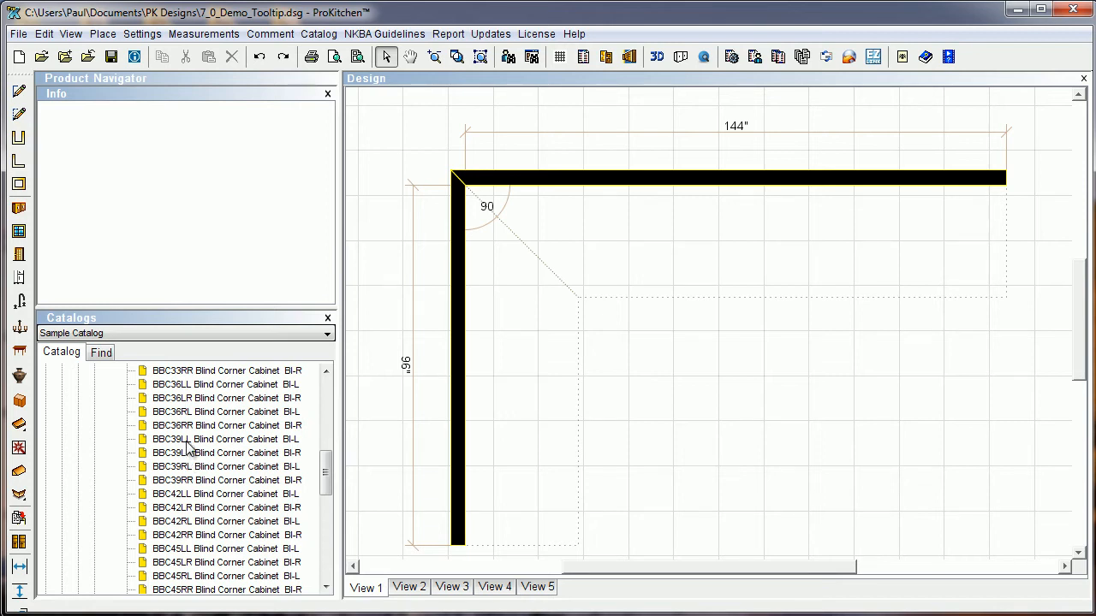
Select the BBC39LL blind corner cabinet to show its 39" × 24" settings
left_click(225, 439)
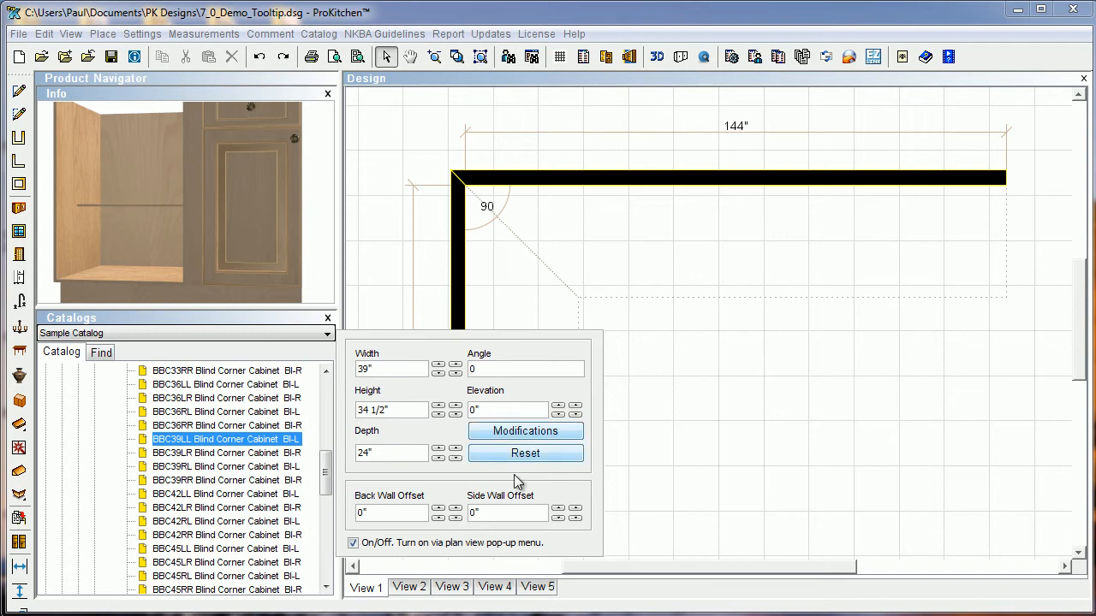
mouse_move(518, 467)
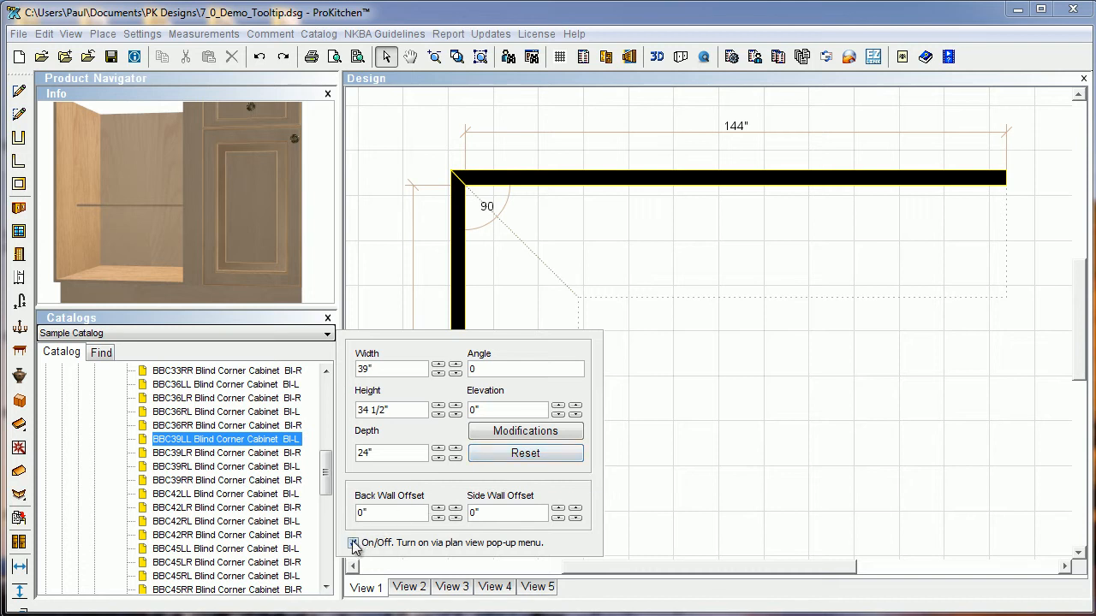
Disable the catalog tooltip, re-enable it via Display catalog tooltip, and reselect BBC39LL
left_click(352, 544)
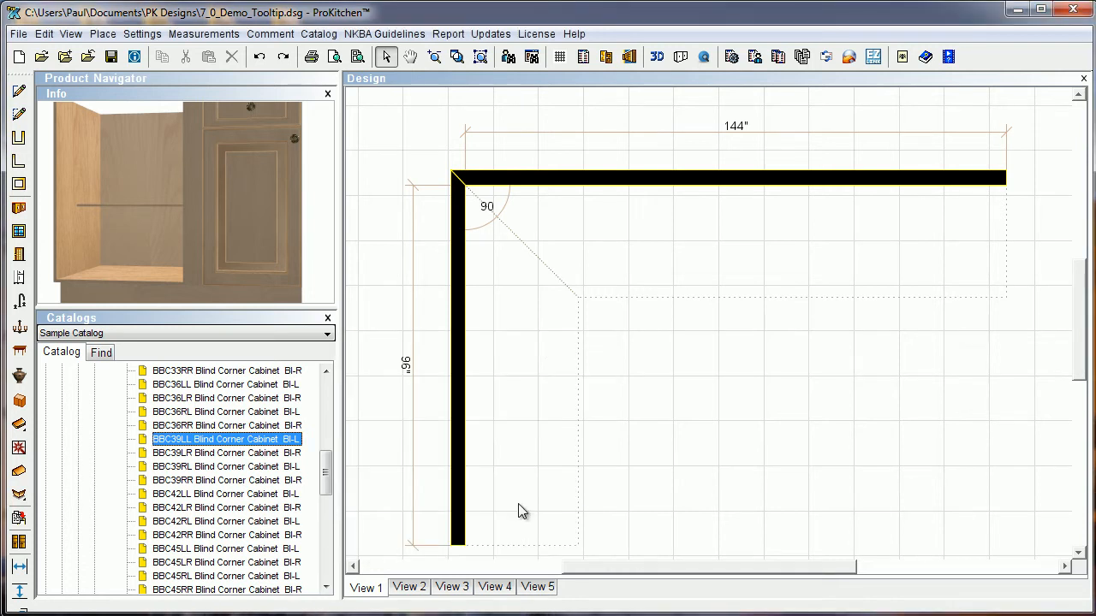
mouse_move(681, 403)
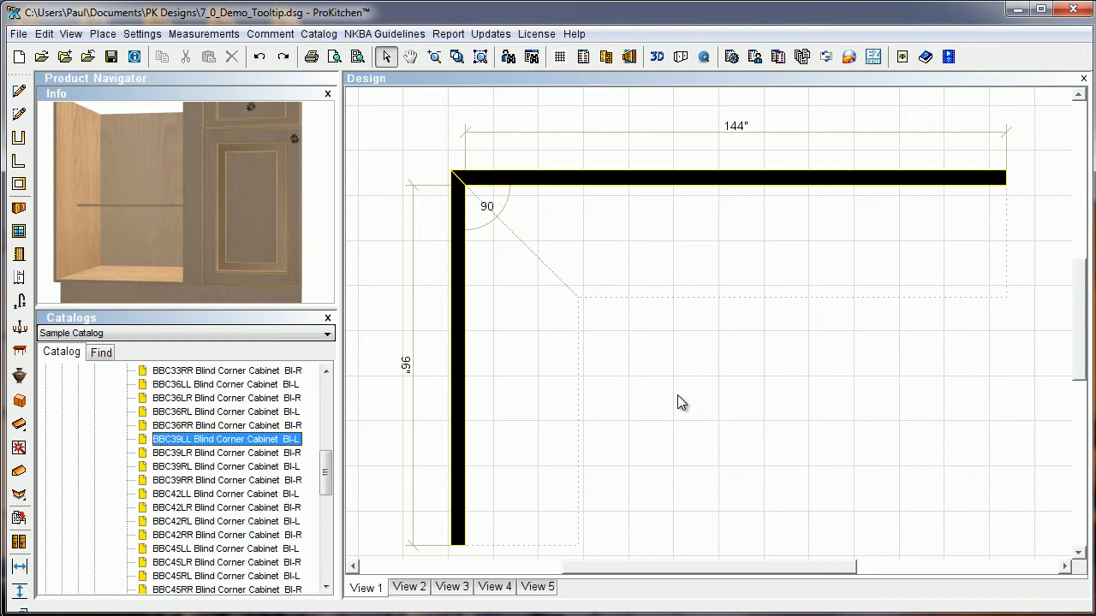
right_click(681, 403)
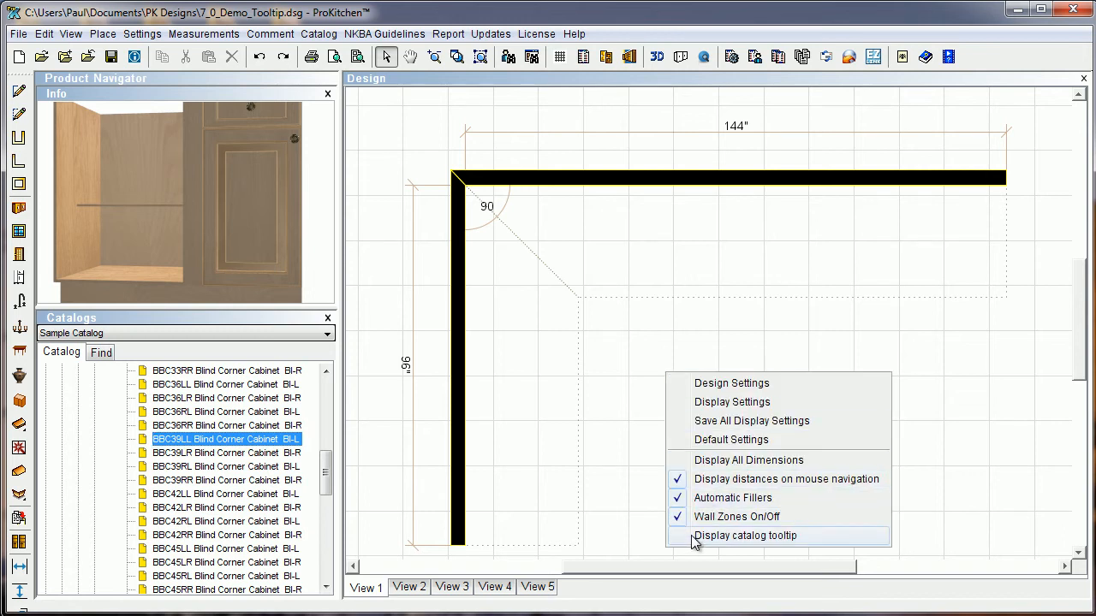
mouse_move(778, 544)
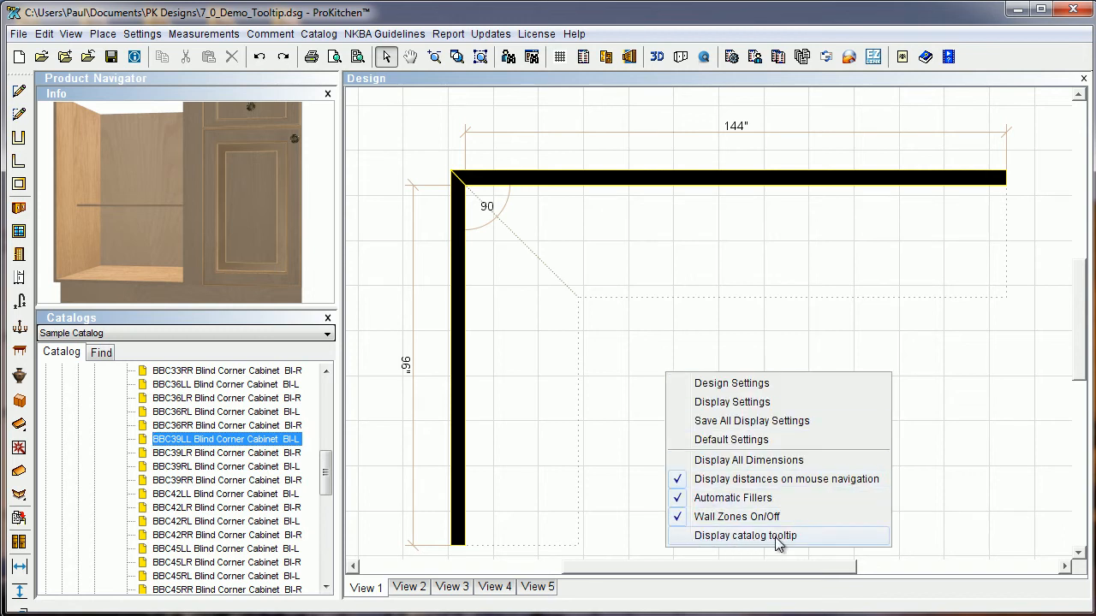
left_click(744, 535)
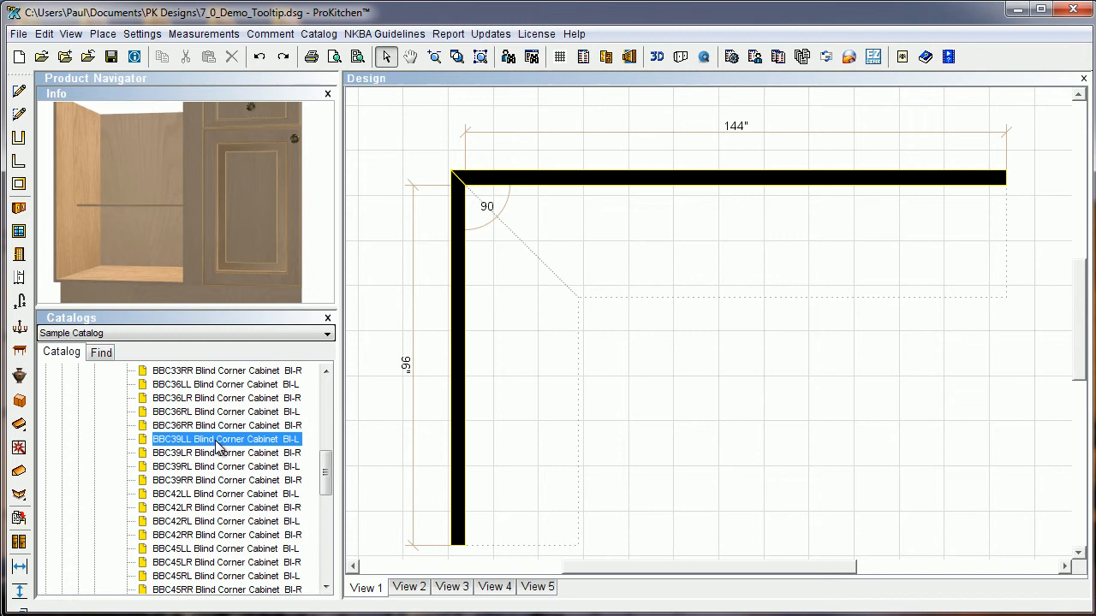
left_click(226, 425)
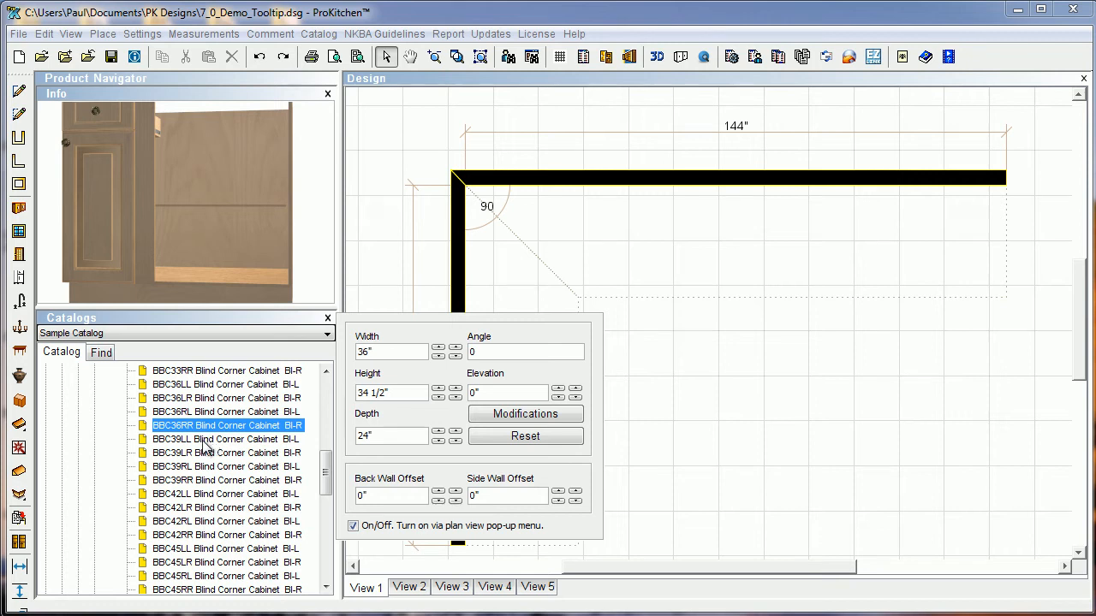
left_click(225, 439)
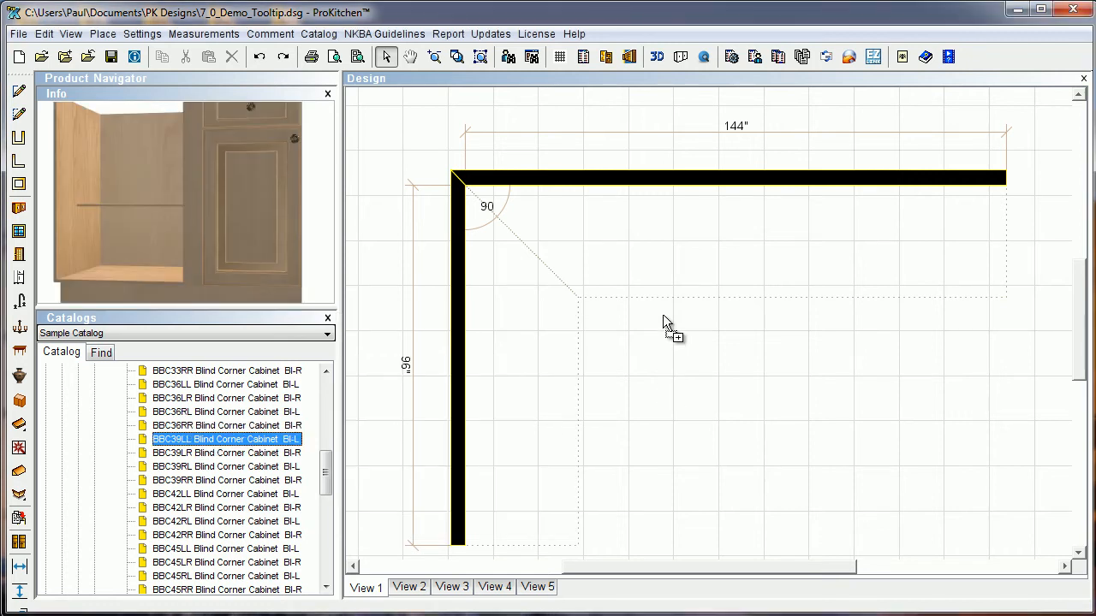
mouse_move(680, 283)
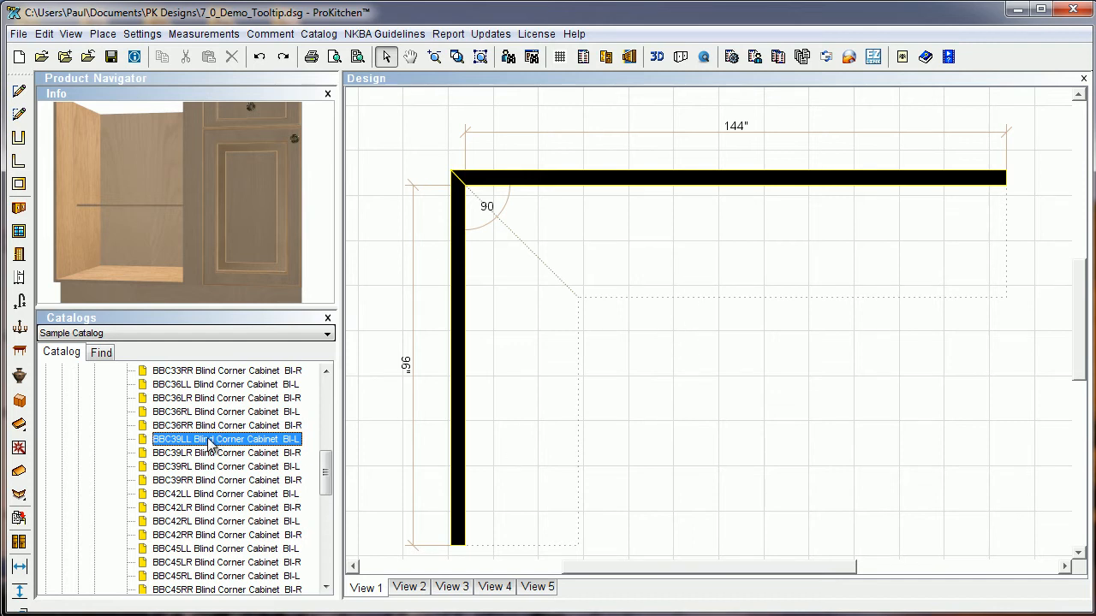
Set the BBC39LL side wall offset to 3" for placement on the 144" wall
scroll("down", 3)
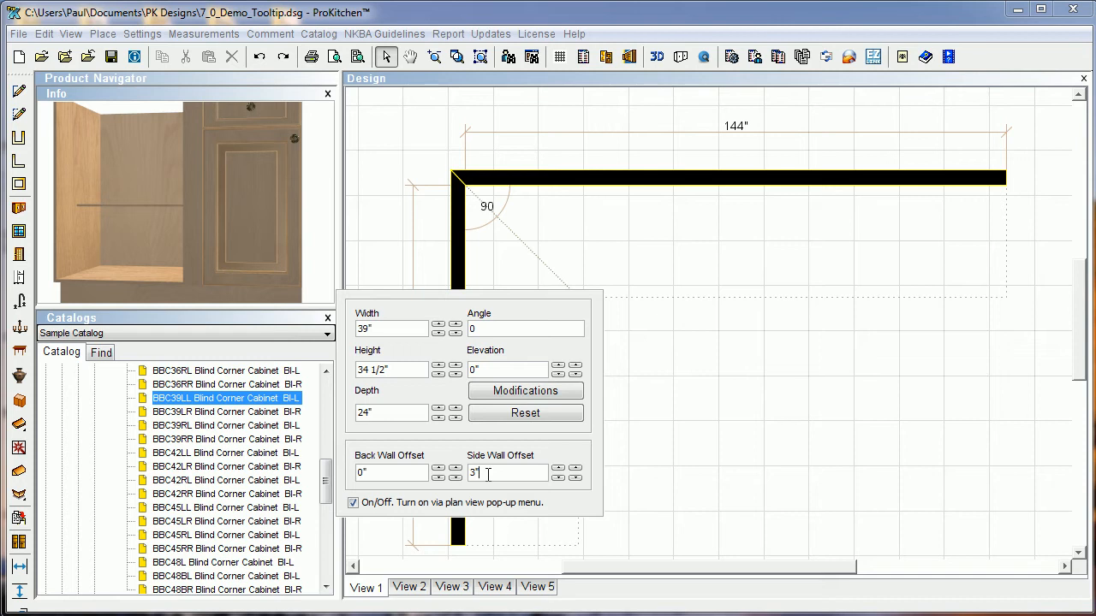
mouse_move(645, 373)
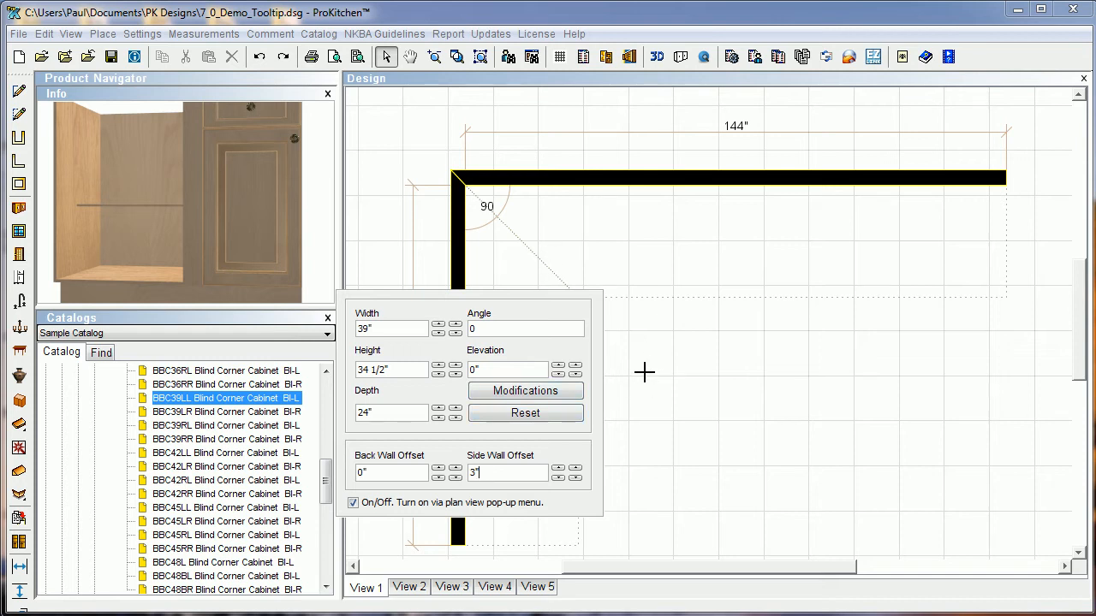
mouse_move(604, 362)
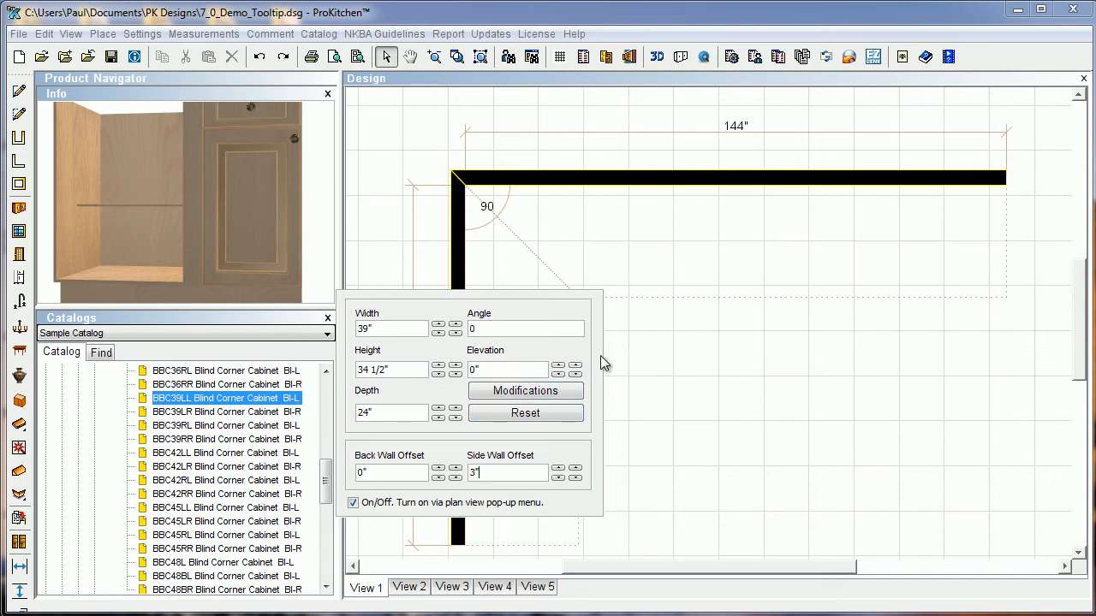
mouse_move(615, 360)
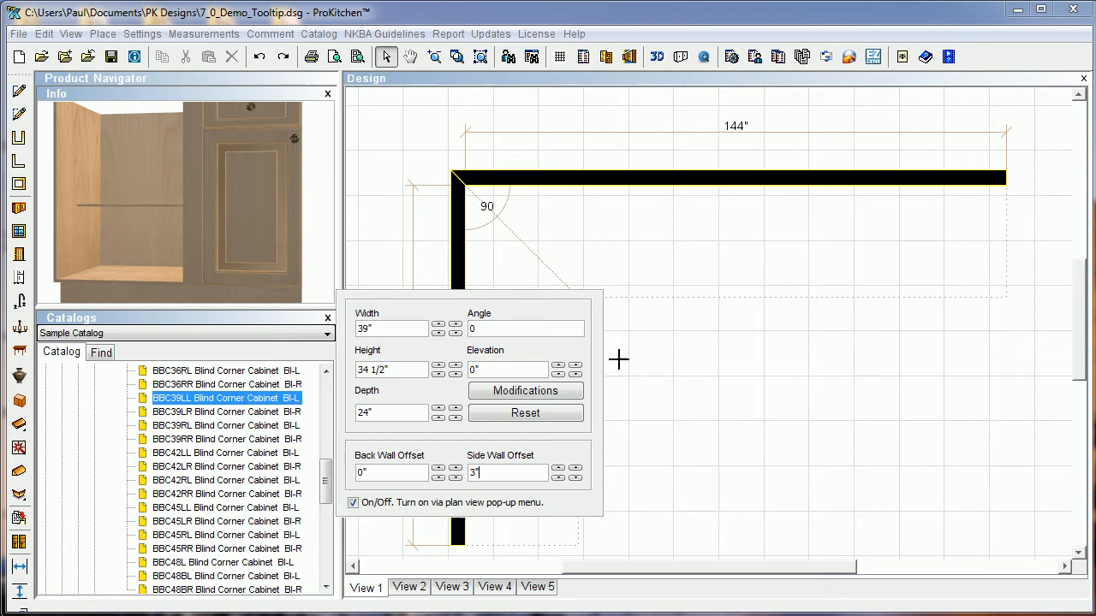
mouse_move(583, 280)
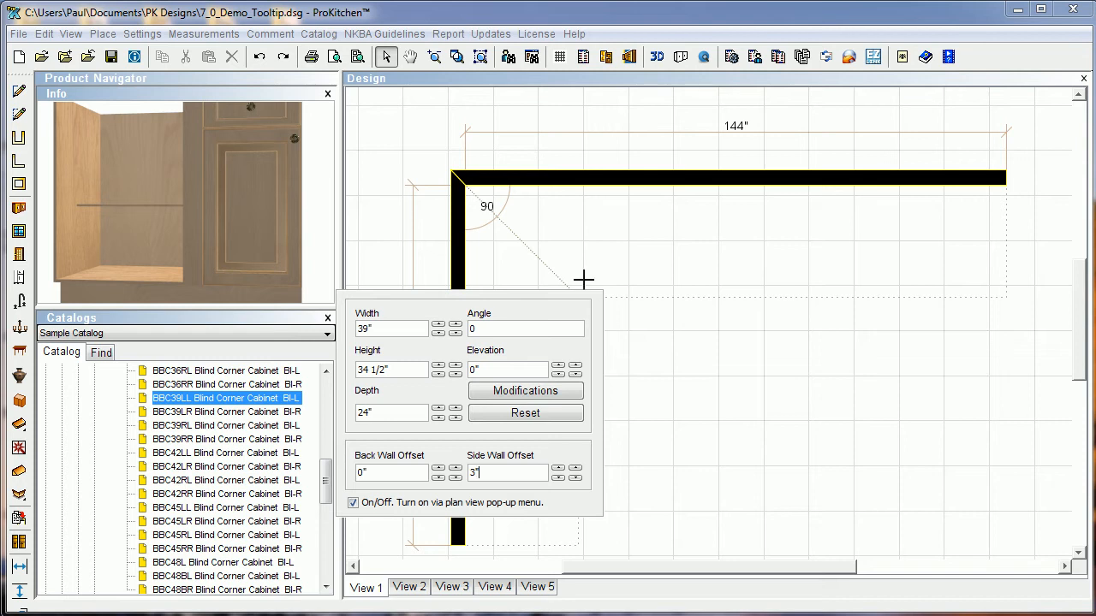
mouse_move(573, 220)
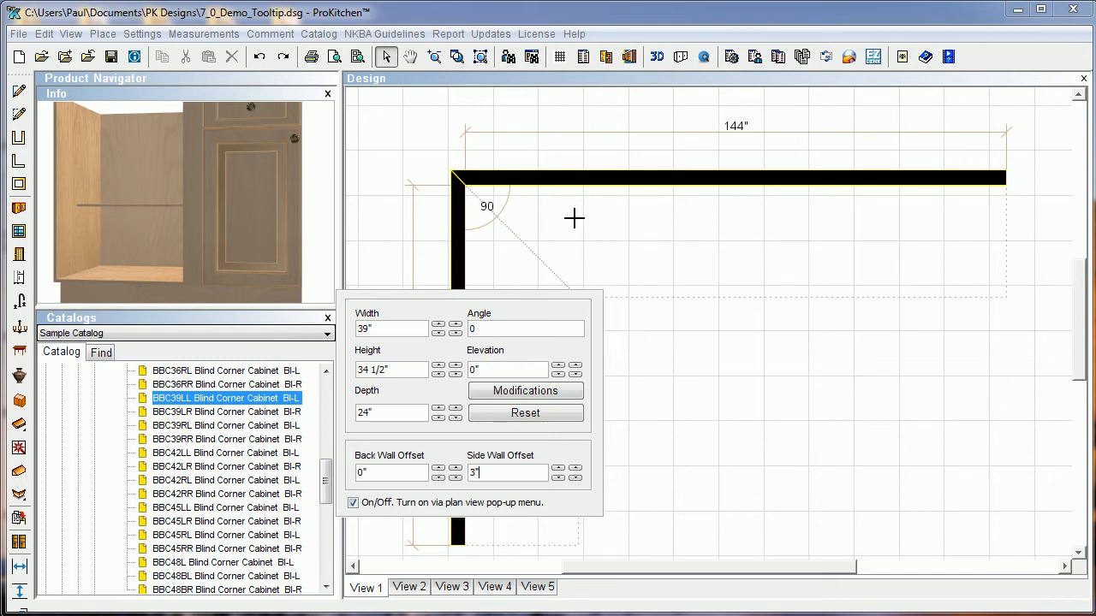
mouse_move(564, 226)
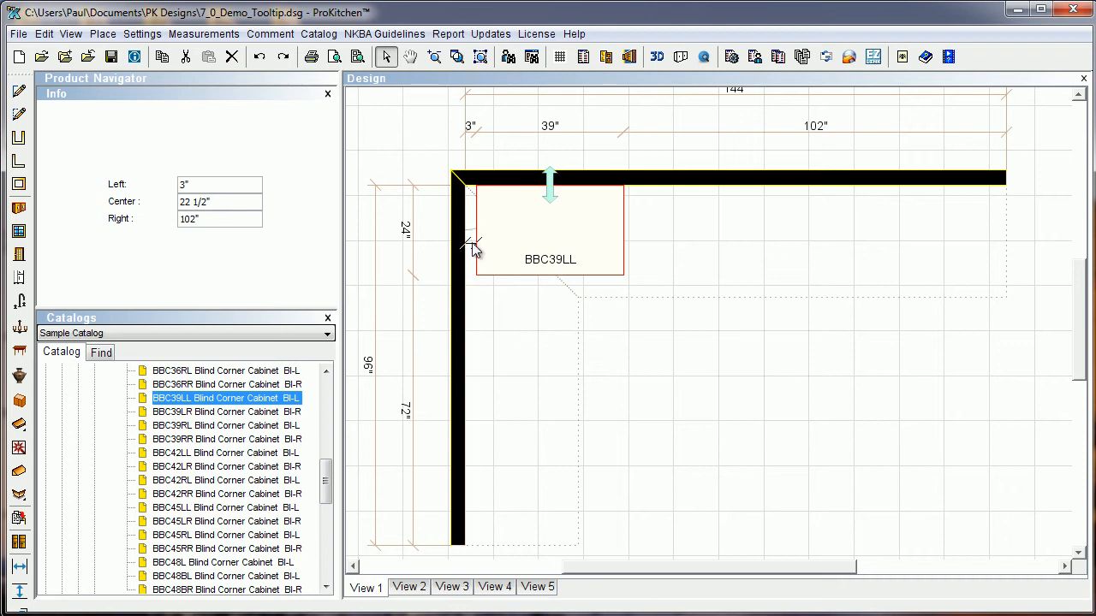
Add a 3" base filler beside BBC39LL and scroll back to the Base category
scroll("up", 3)
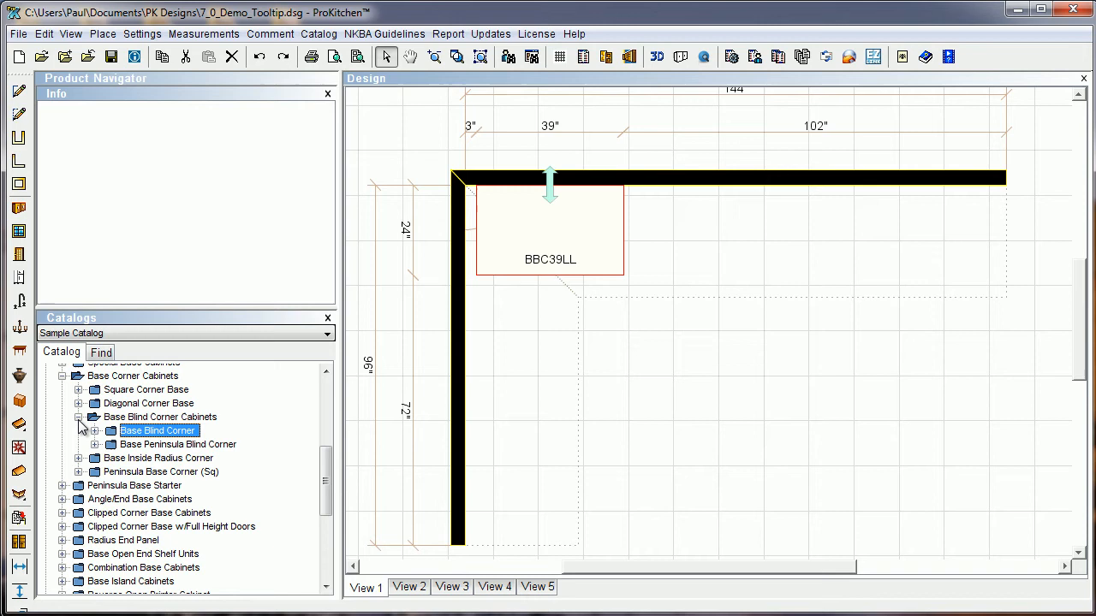
scroll("down", 3)
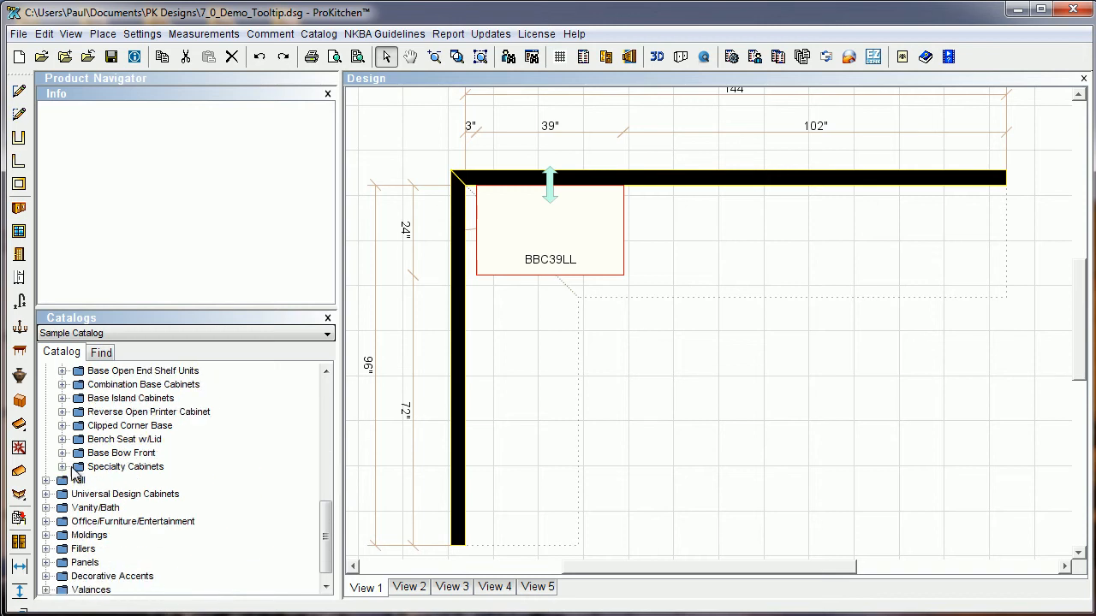
scroll("down", 3)
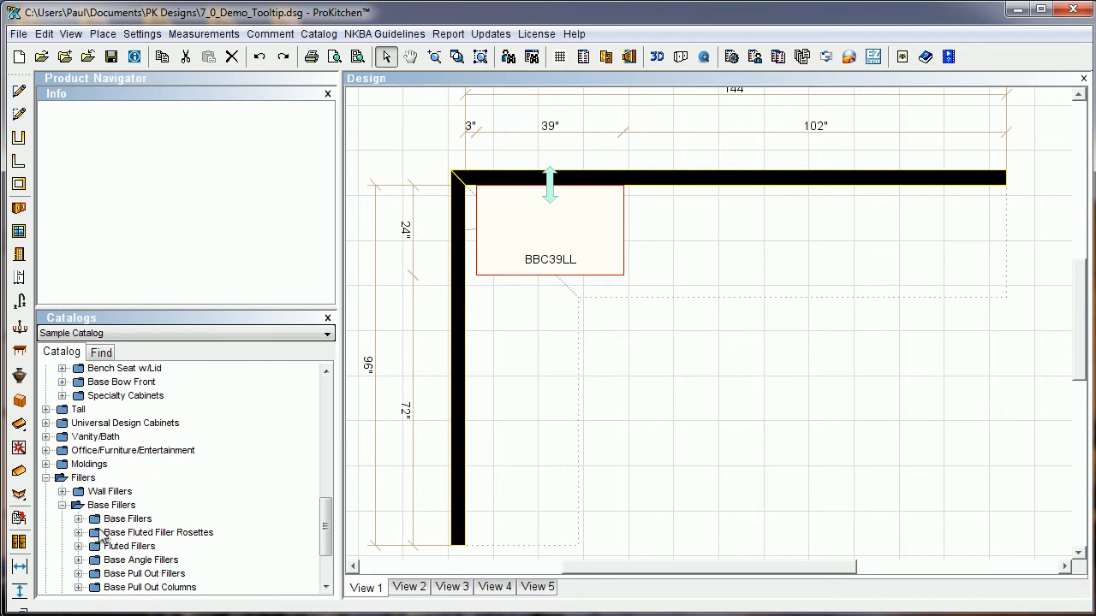
left_click(127, 518)
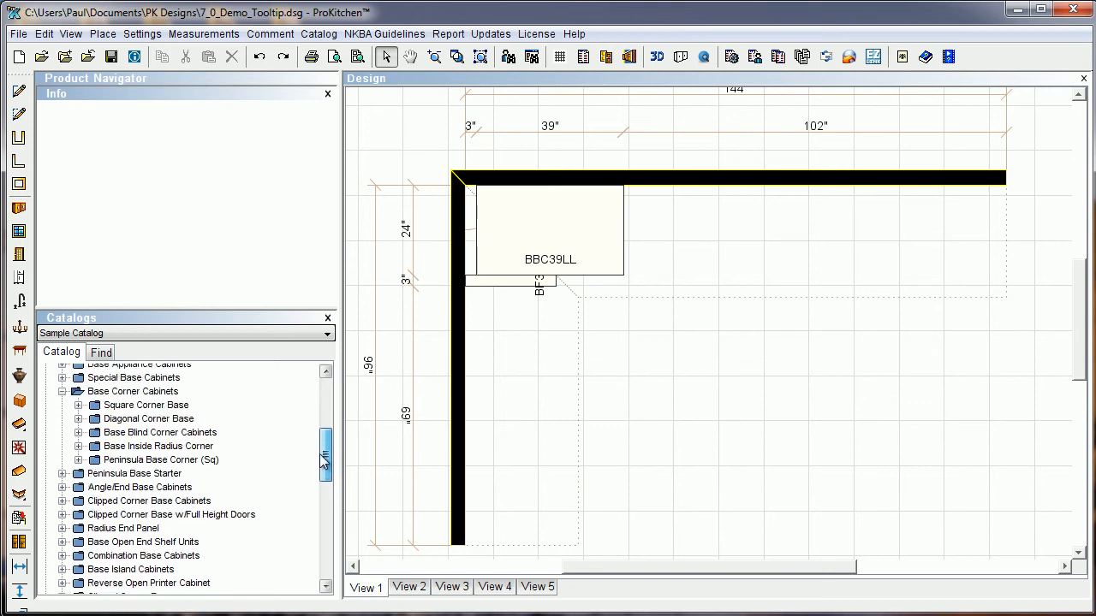
scroll("up", 3)
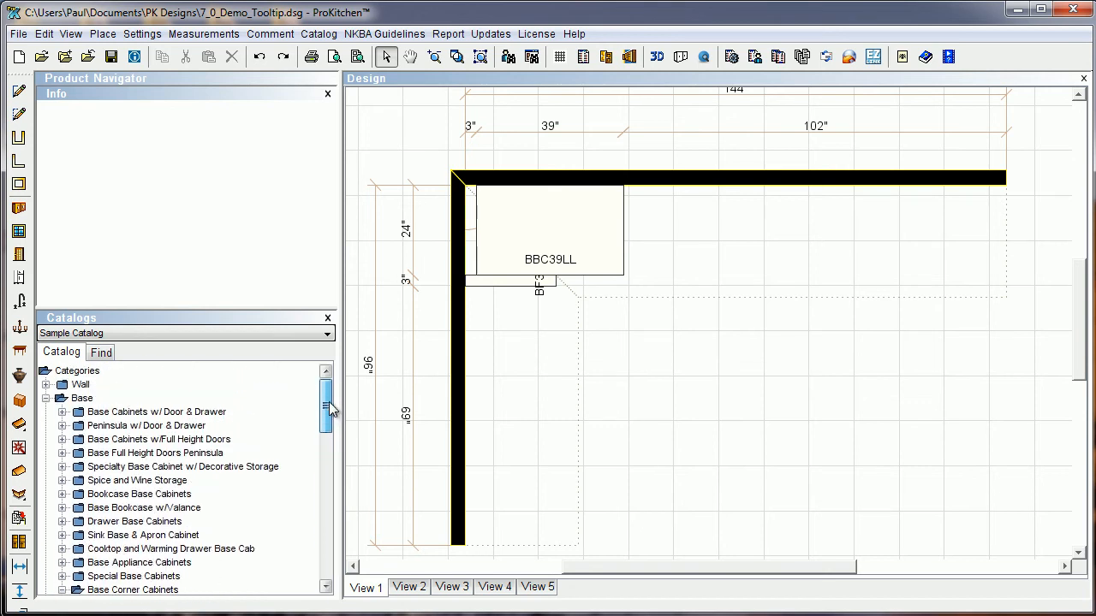
Expand Base Cabinets w/ Door & Drawer and select the 30" × 34 1/2" × 24" B30B
left_click(61, 412)
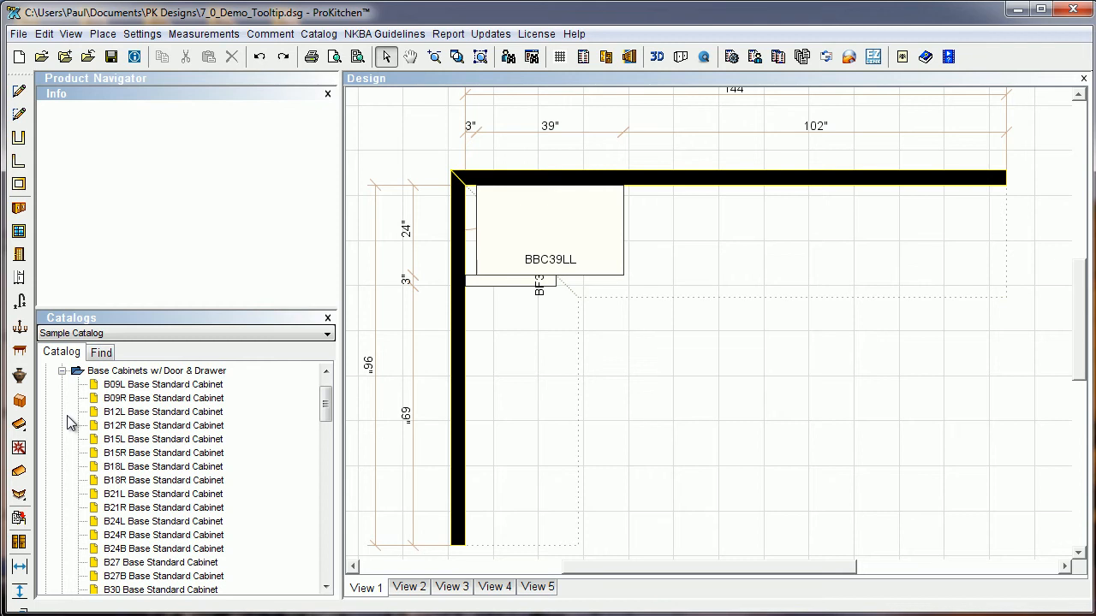
scroll("down", 3)
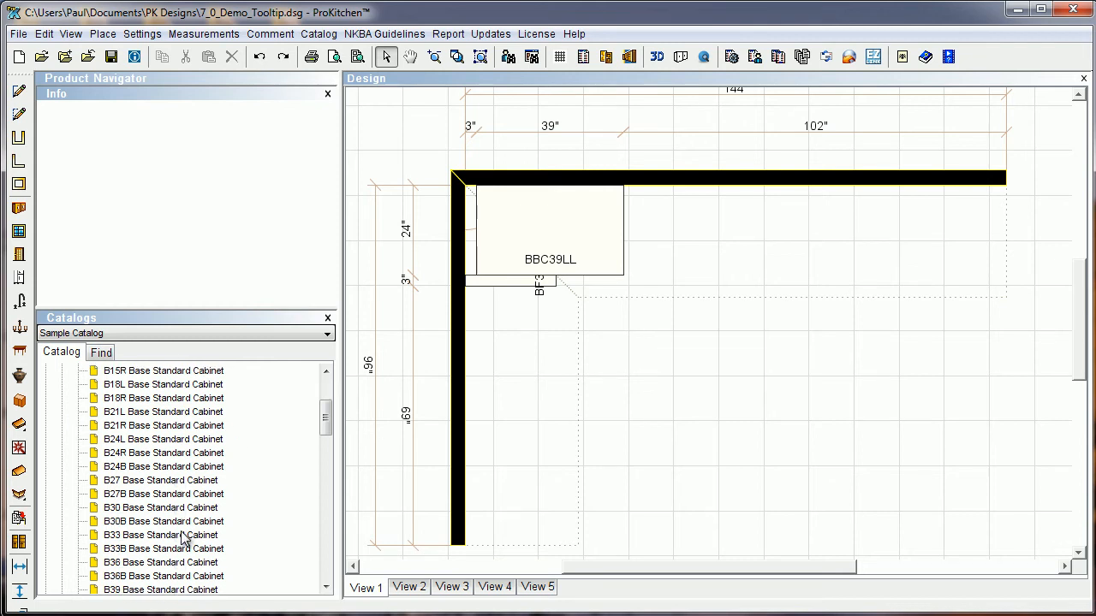
scroll("down", 3)
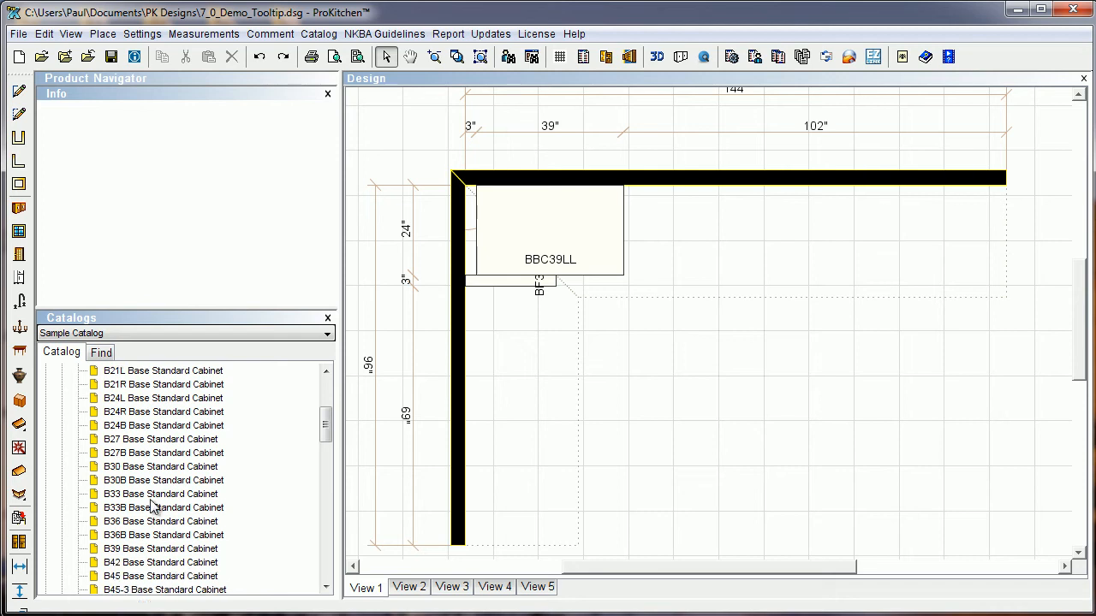
left_click(163, 398)
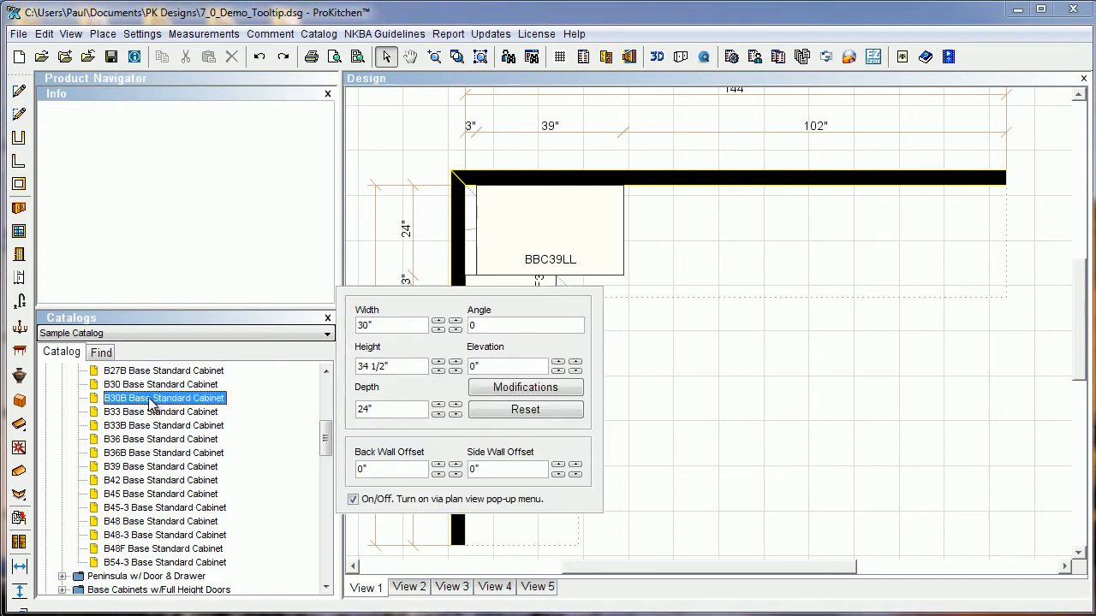
left_click(162, 397)
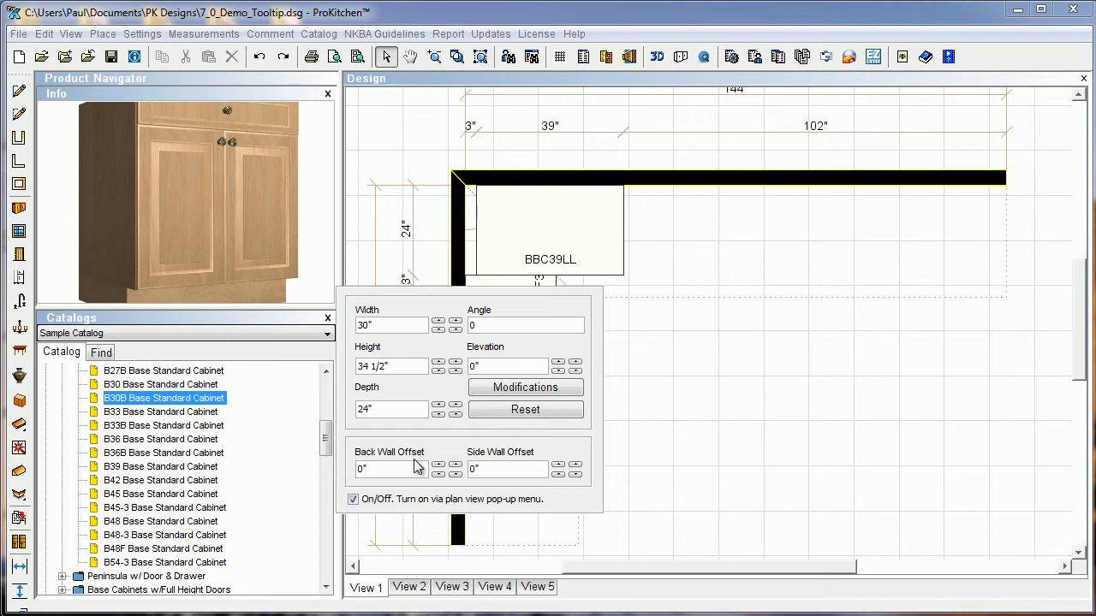
mouse_move(415, 443)
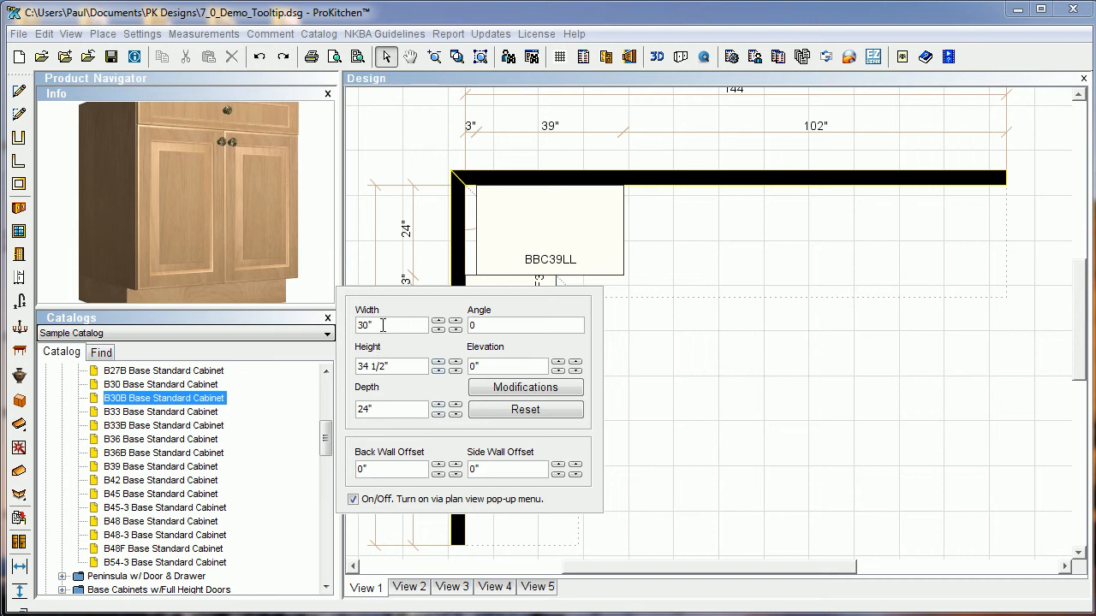
mouse_move(381, 410)
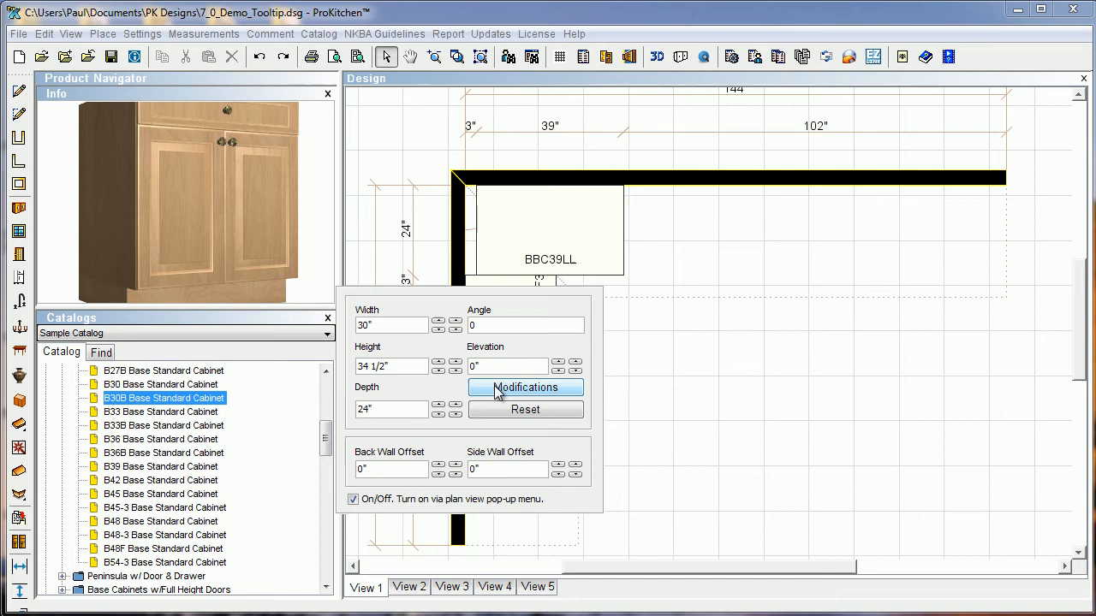
mouse_move(525, 387)
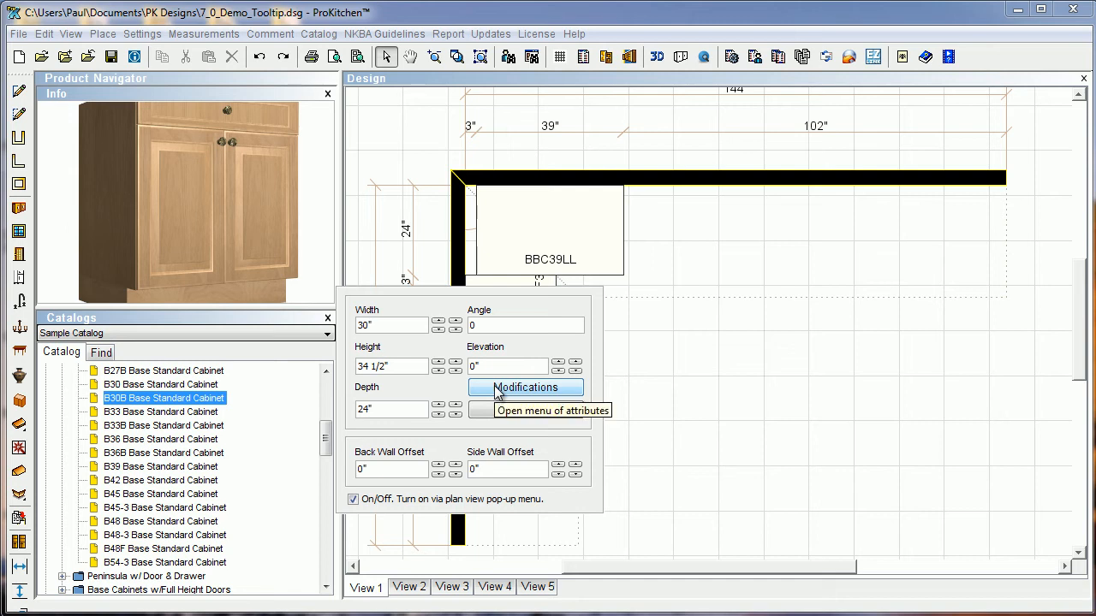
Add the 3" WSIW3-L left wide stile to B30B and place it on the 96" wall
left_click(525, 388)
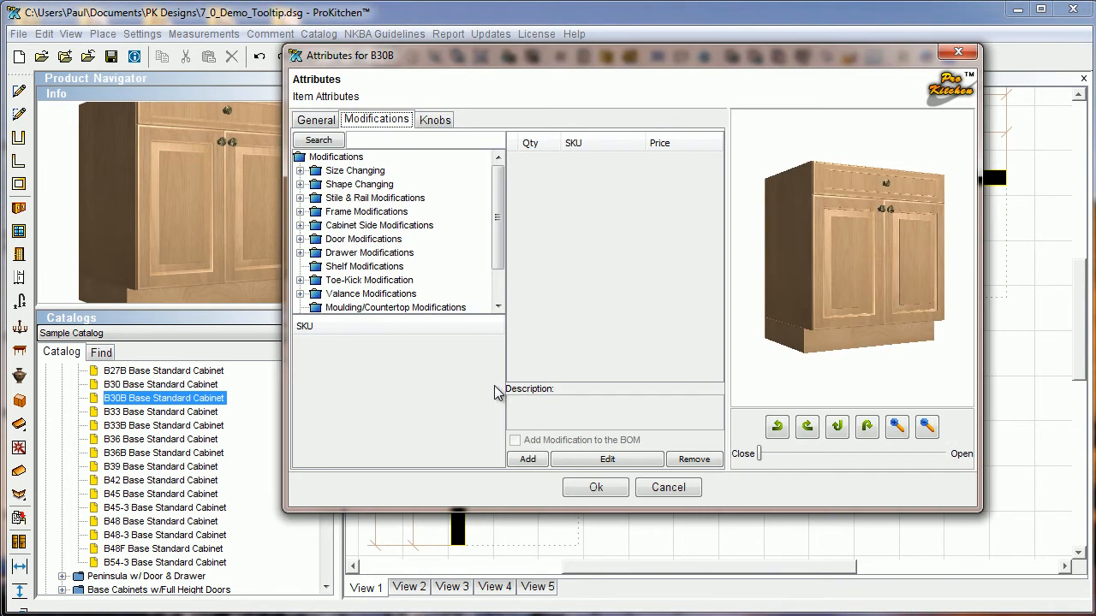
scroll("down", 3)
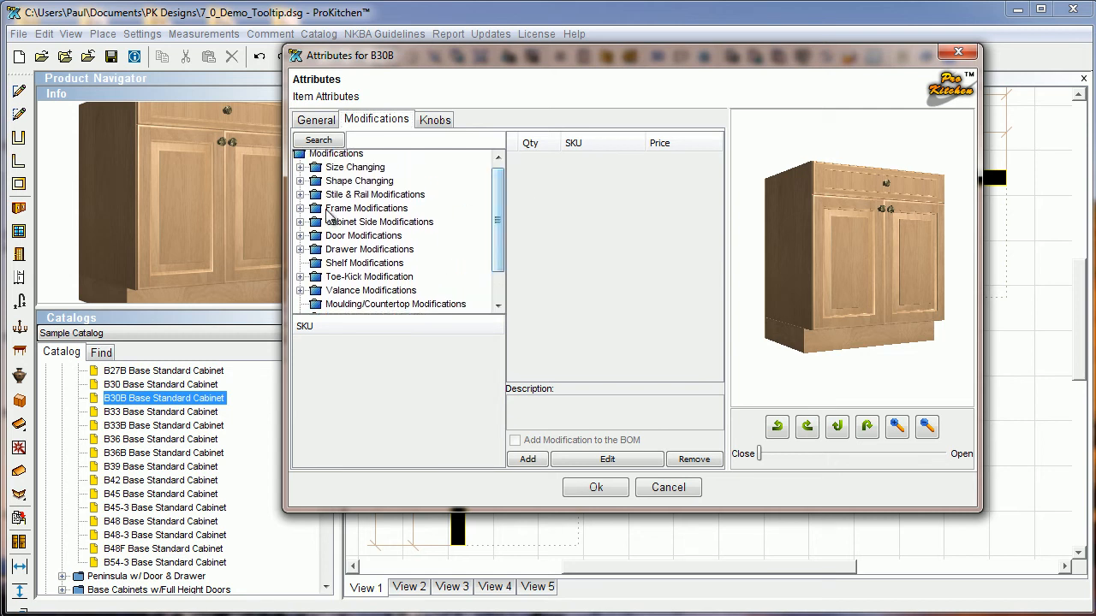
mouse_move(334, 274)
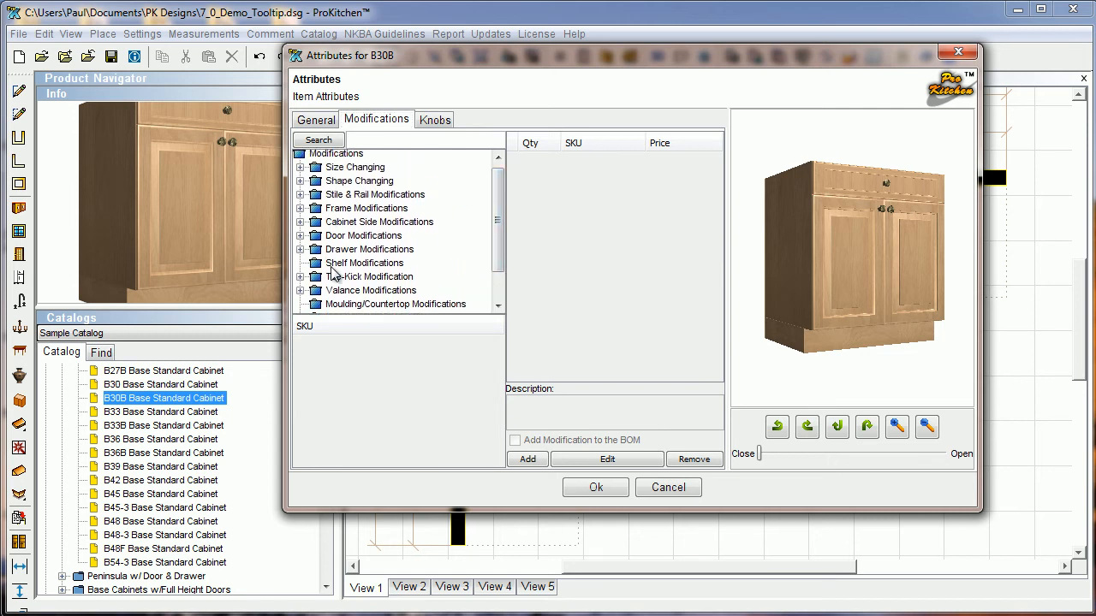
left_click(301, 194)
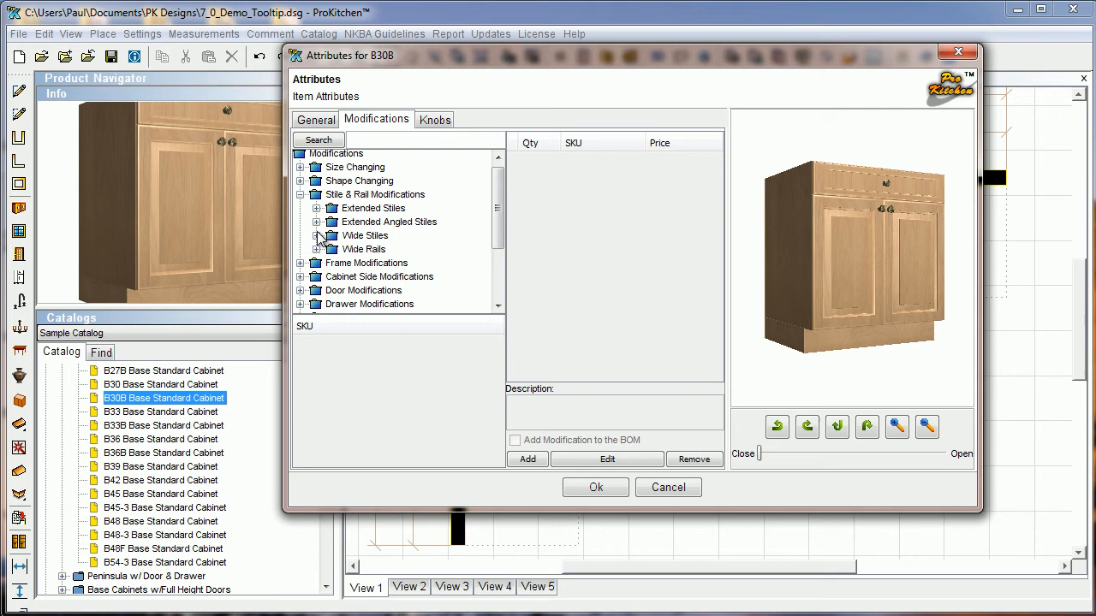
left_click(316, 236)
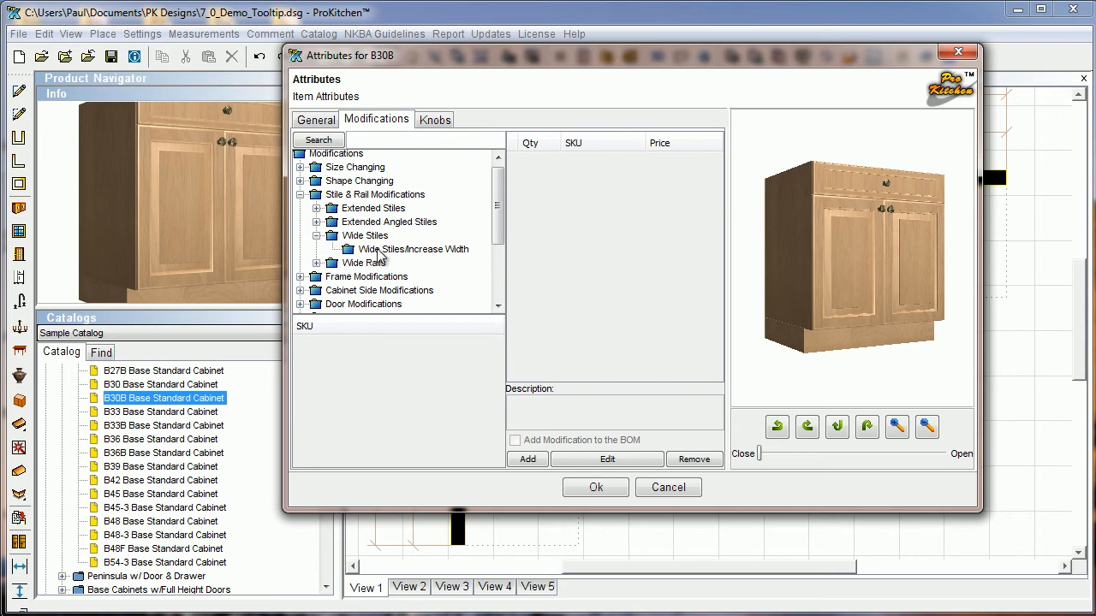
left_click(414, 249)
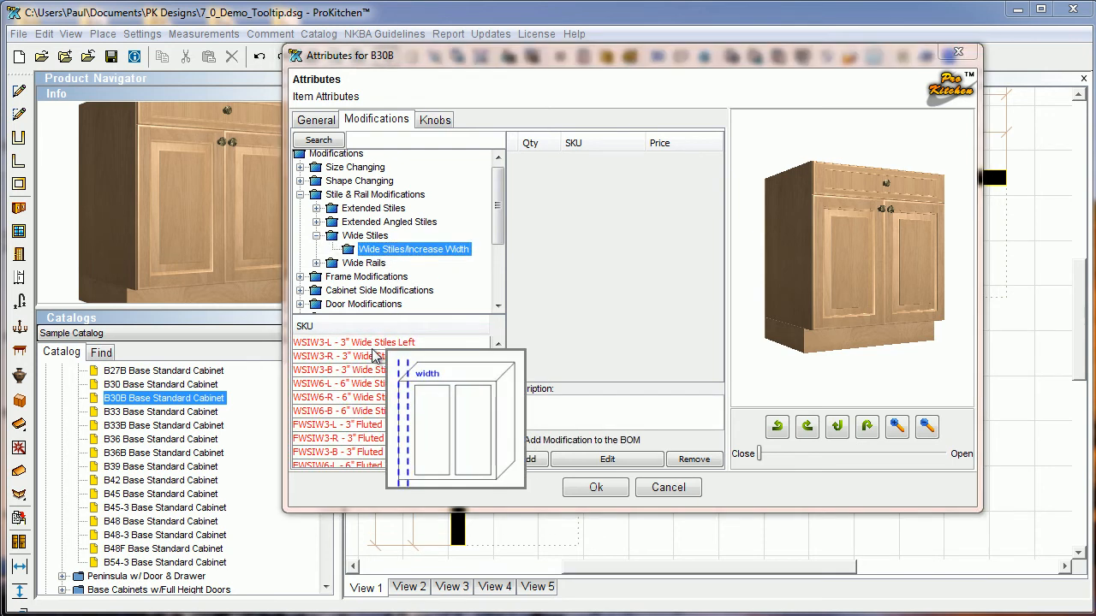
mouse_move(354, 342)
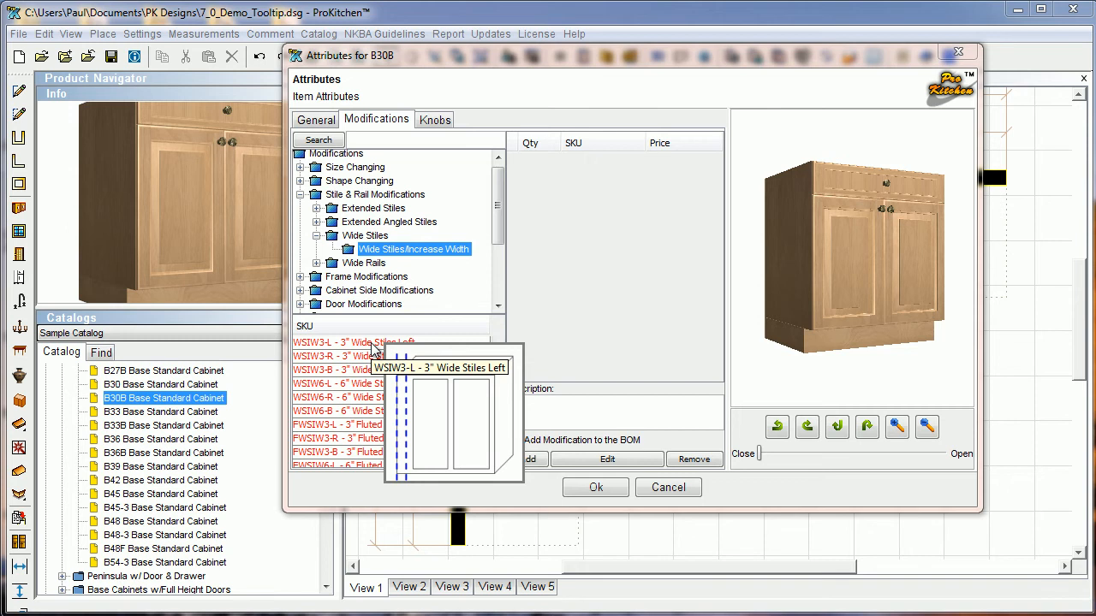
left_click(354, 342)
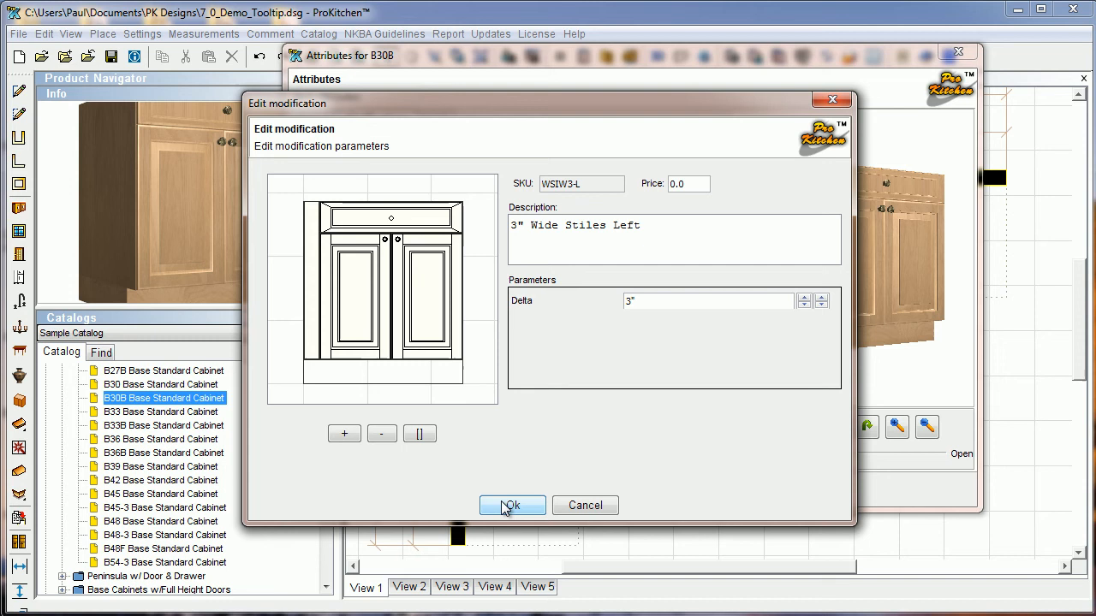
left_click(511, 505)
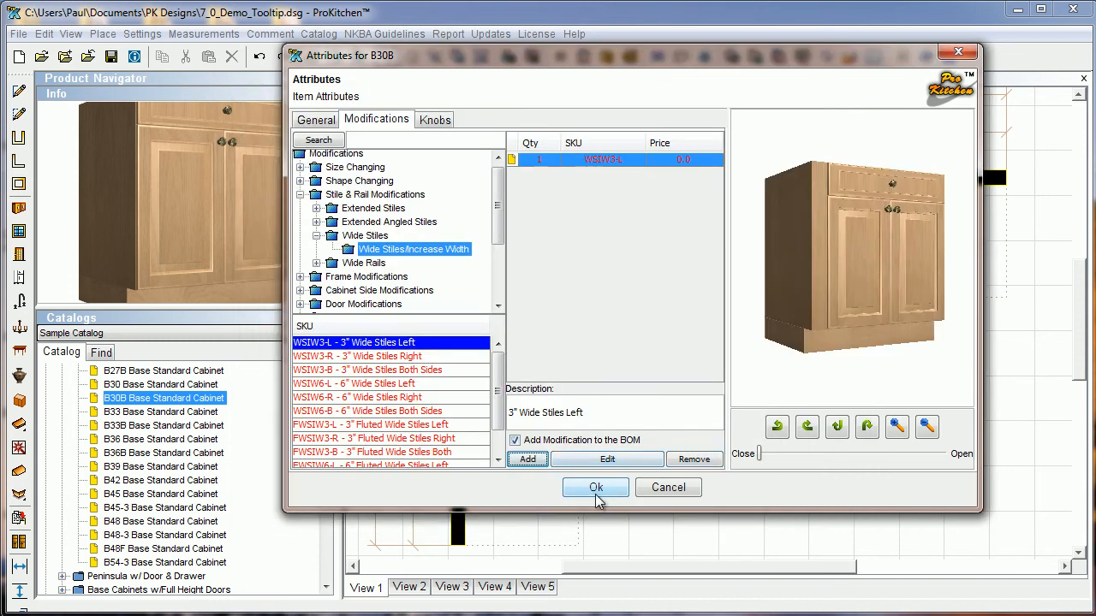
left_click(595, 487)
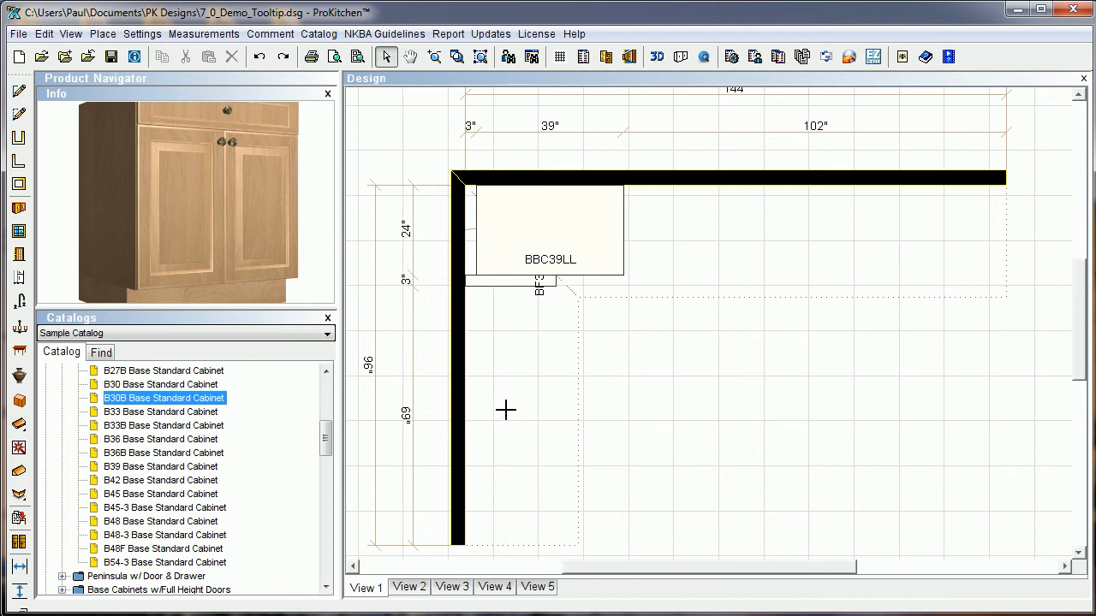
left_click(505, 411)
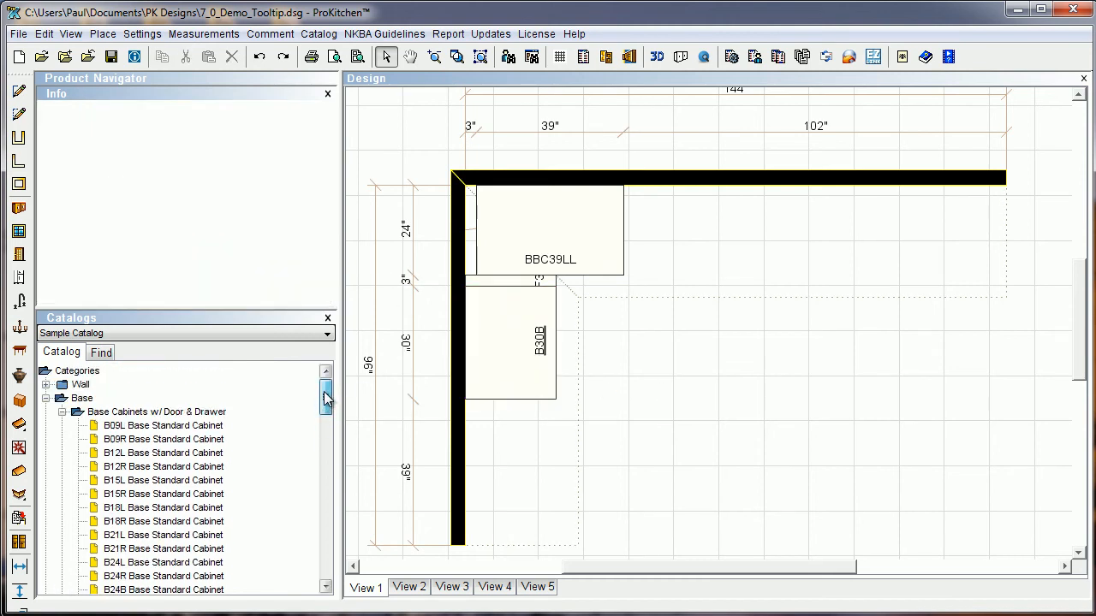
Collapse Base and Fillers, then expand Wall > Corner Wall Cabinets > Diagonal Wall 36"H
left_click(62, 398)
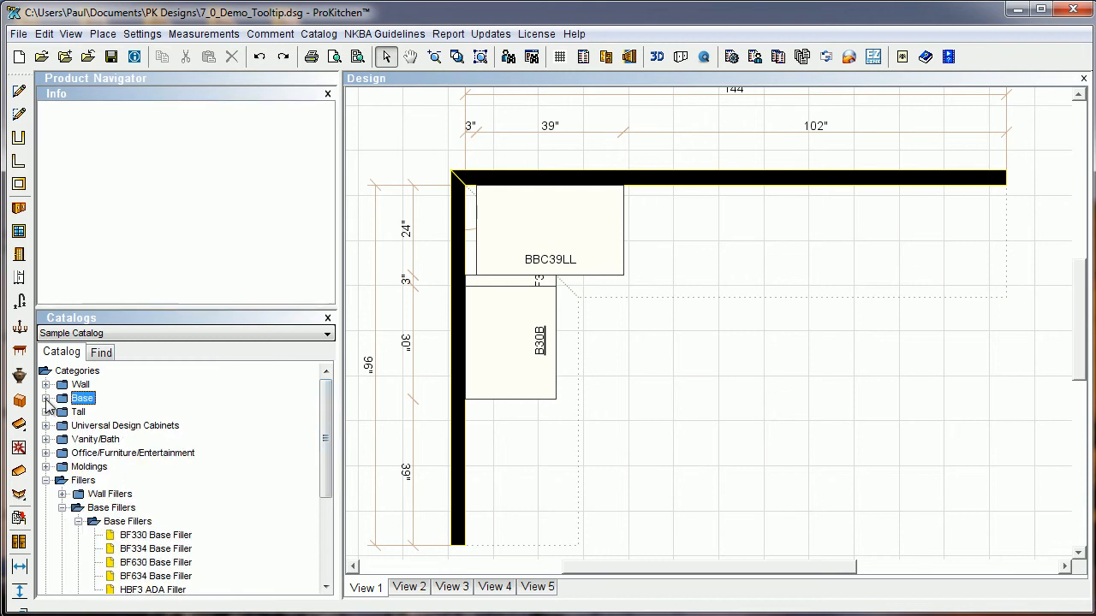
left_click(63, 480)
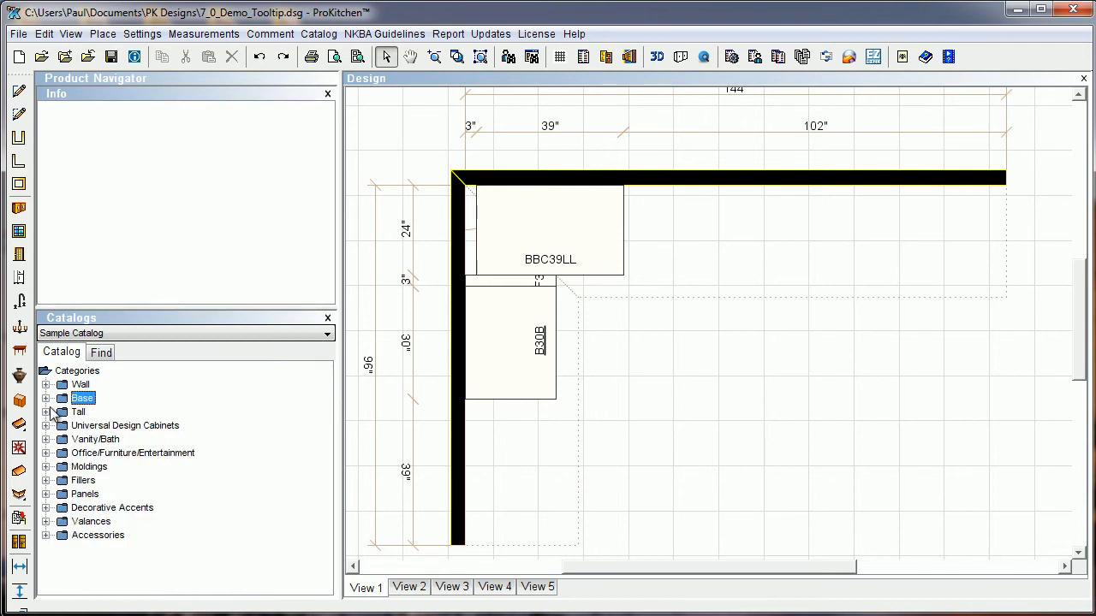
left_click(46, 370)
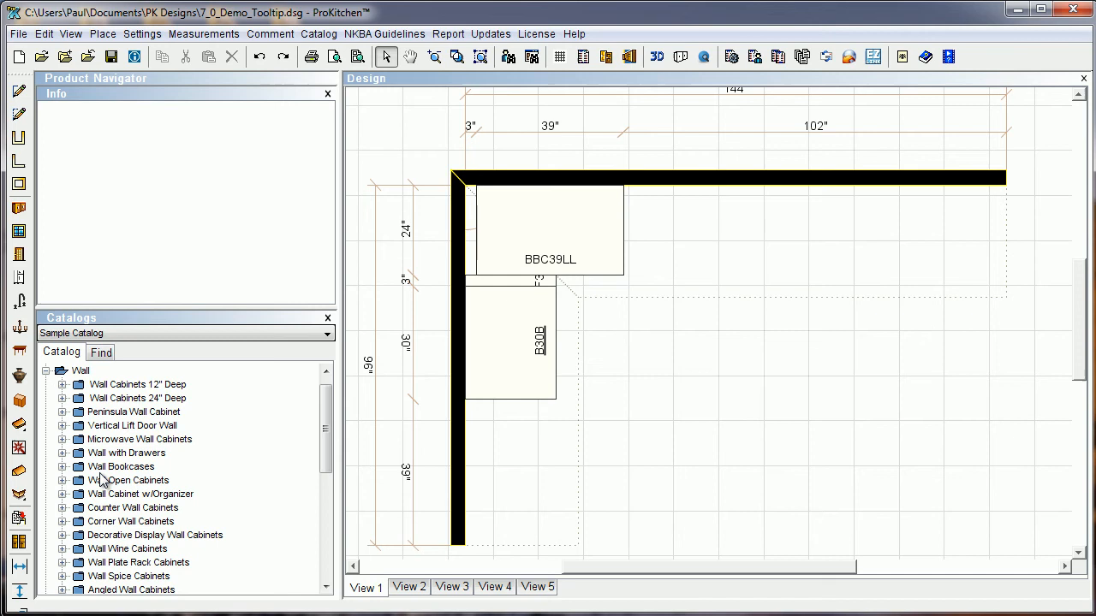
left_click(63, 522)
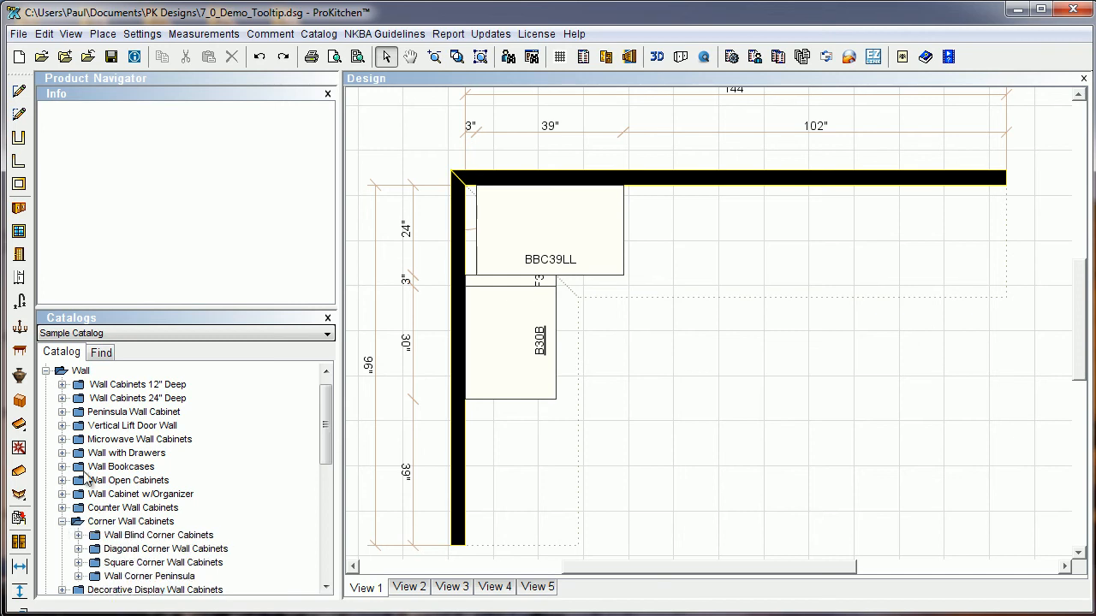
scroll("down", 3)
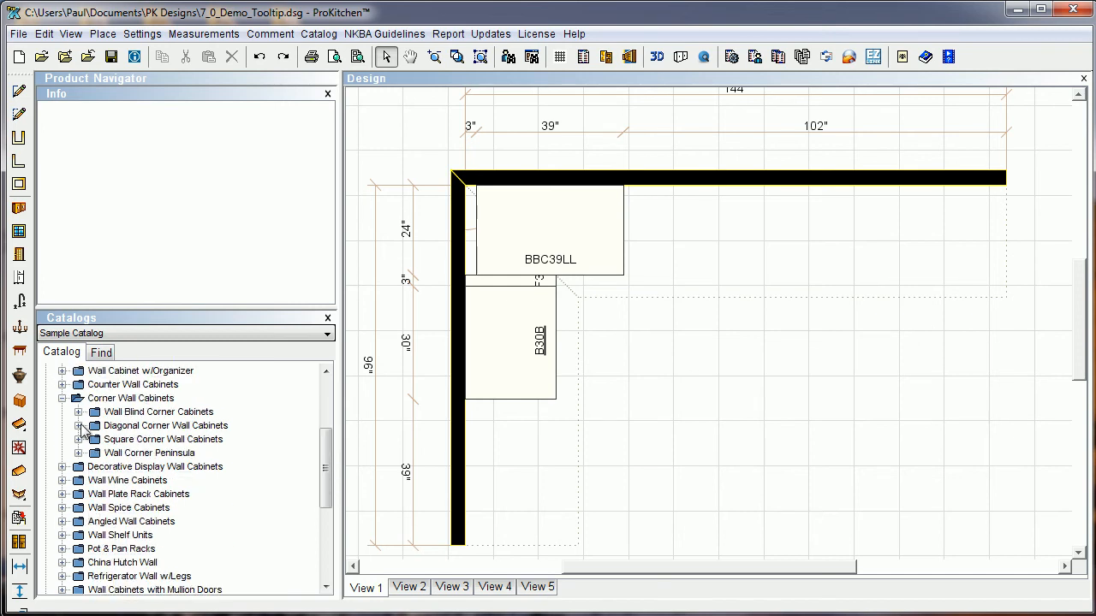
left_click(78, 426)
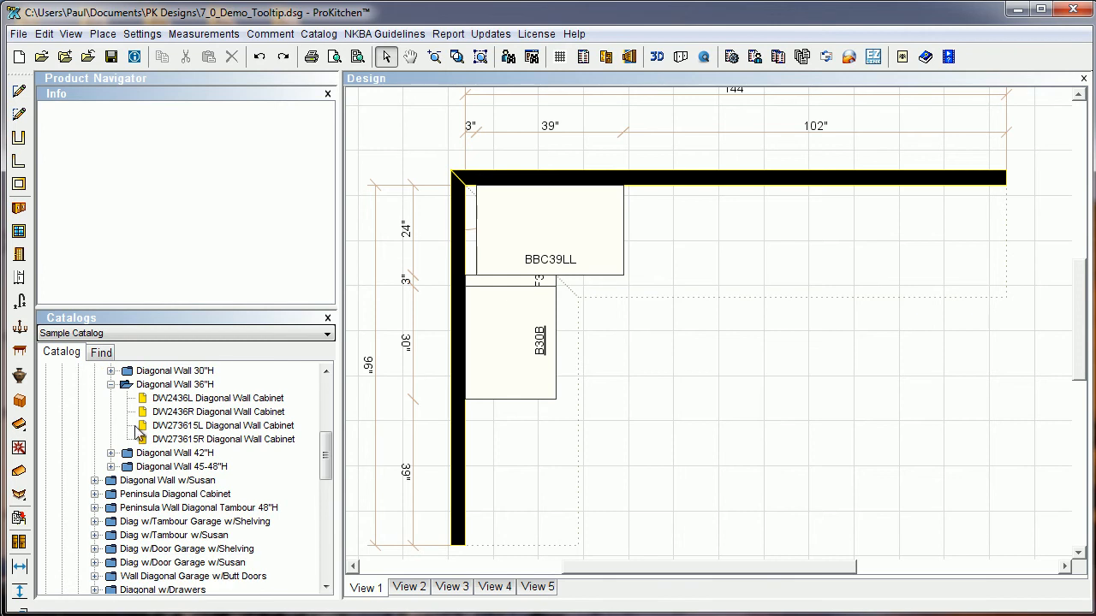
mouse_move(184, 432)
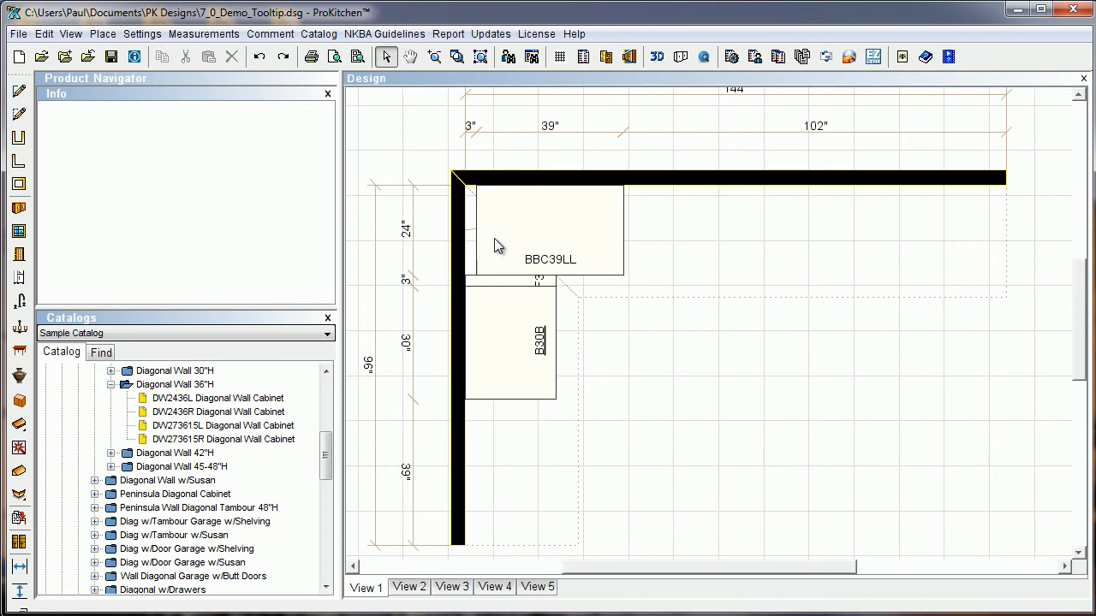
mouse_move(182, 429)
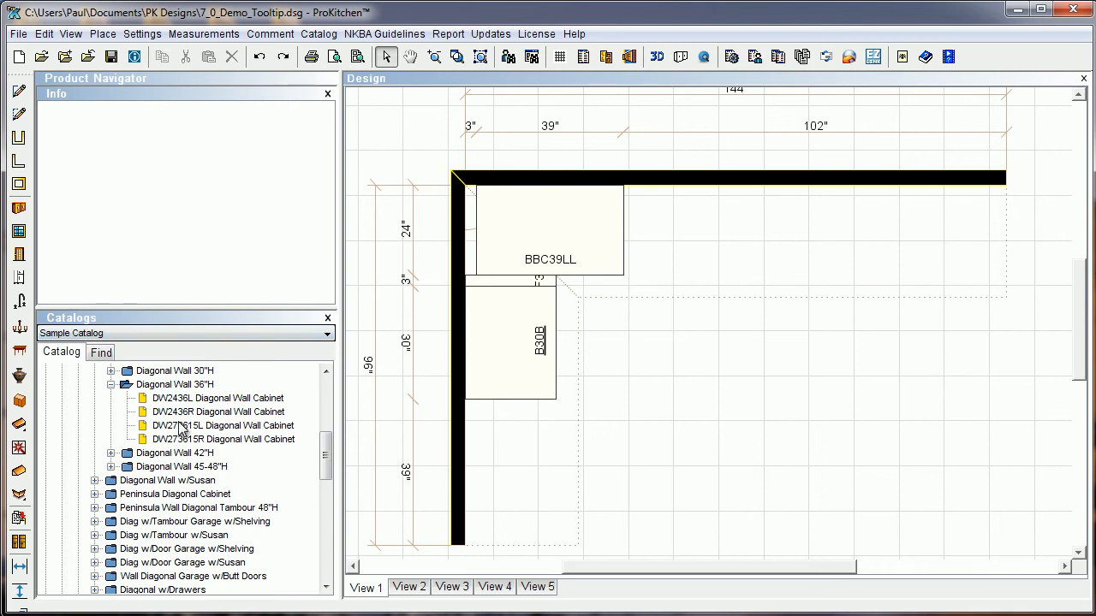
Select DW273615L, raise its elevation to 88", and place it in the corner
left_click(223, 425)
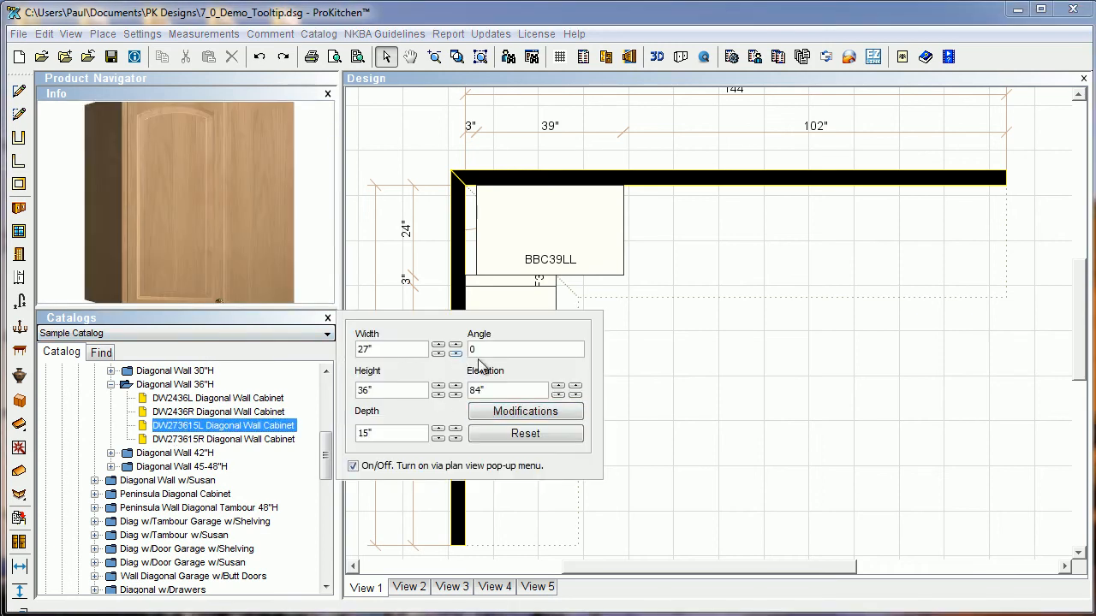
left_click(557, 385)
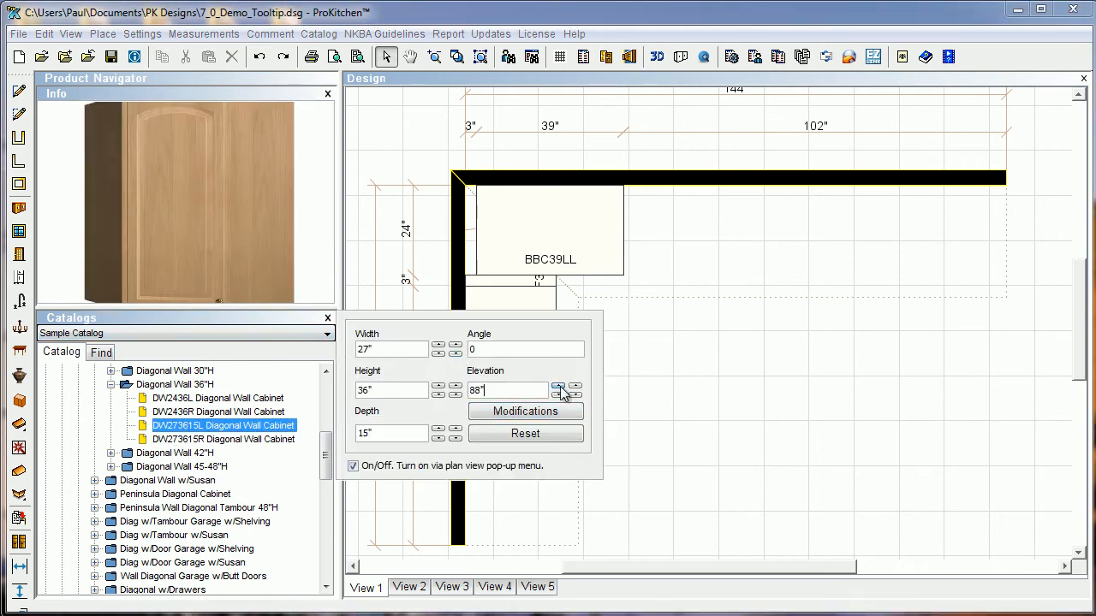
left_click(557, 386)
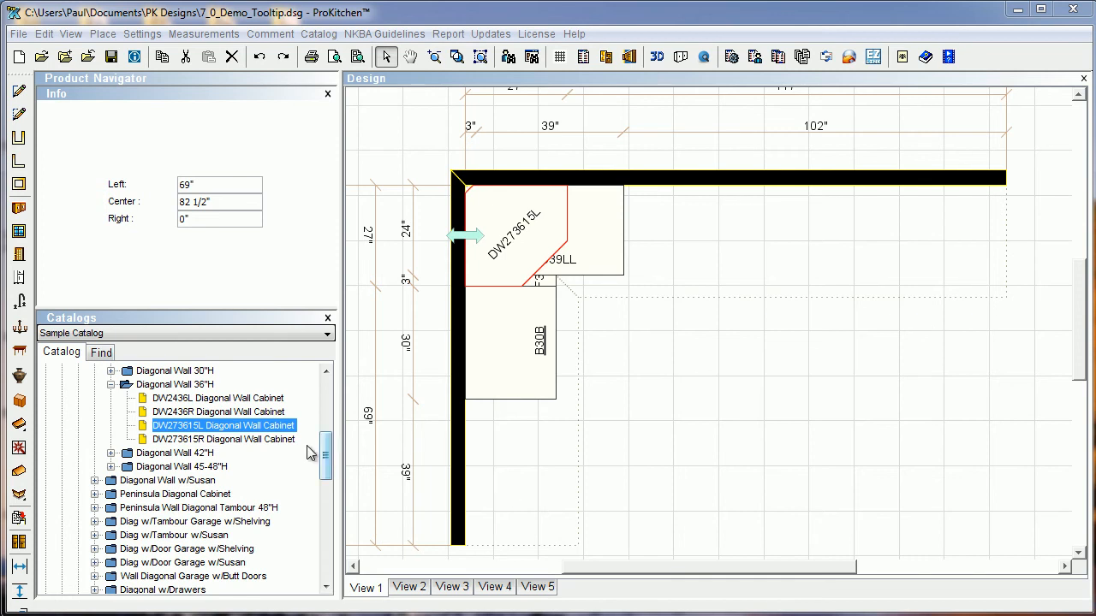
Place W3030 wall cabinets on both walls beside the diagonal cabinet, then select W1230L
scroll("up", 3)
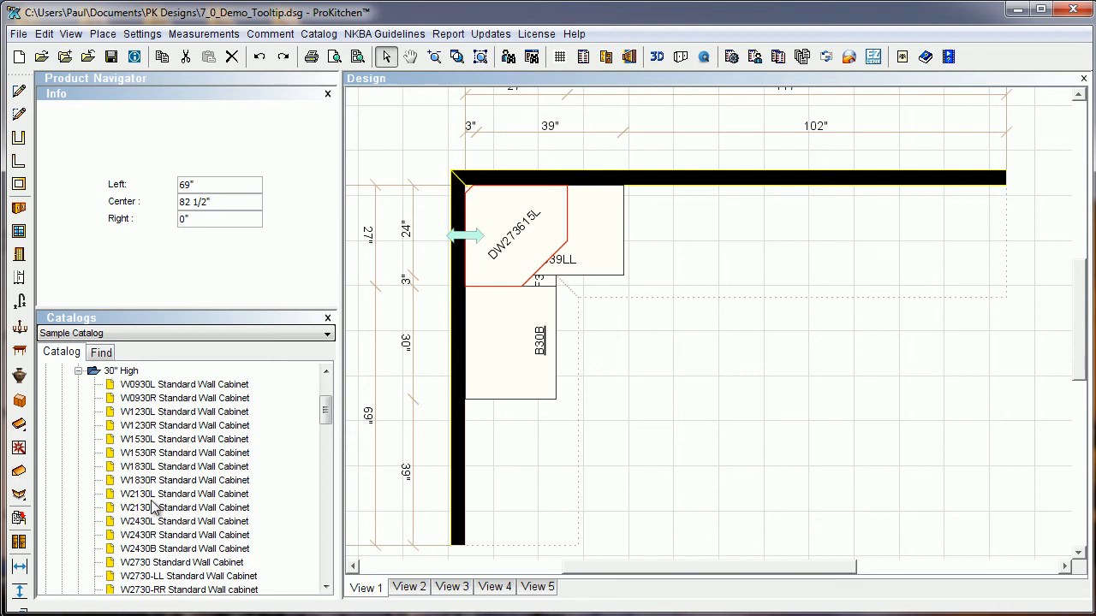
scroll("down", 3)
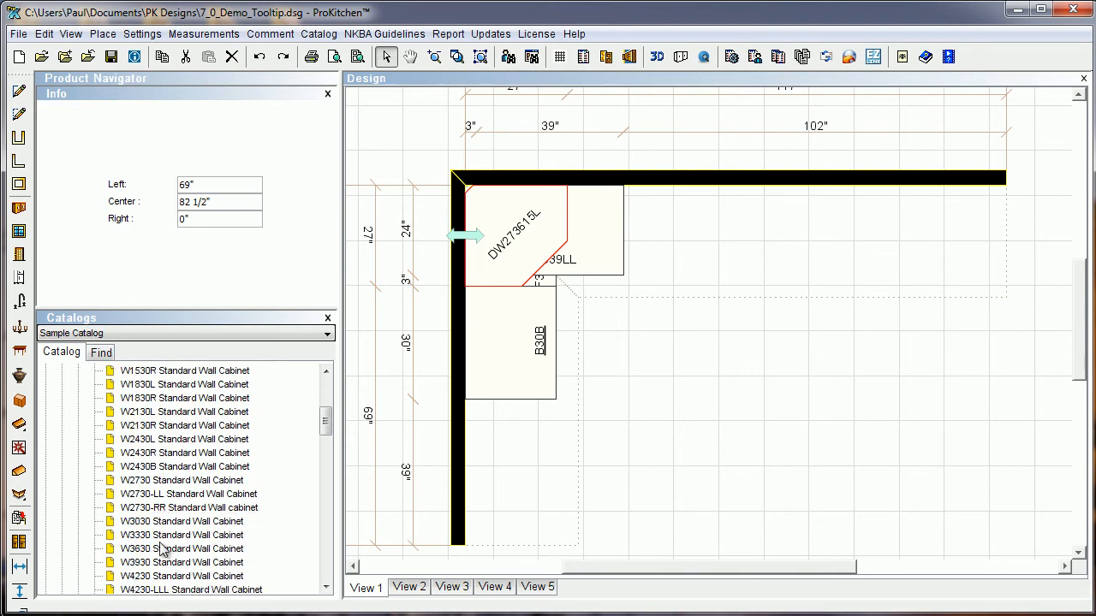
left_click(182, 521)
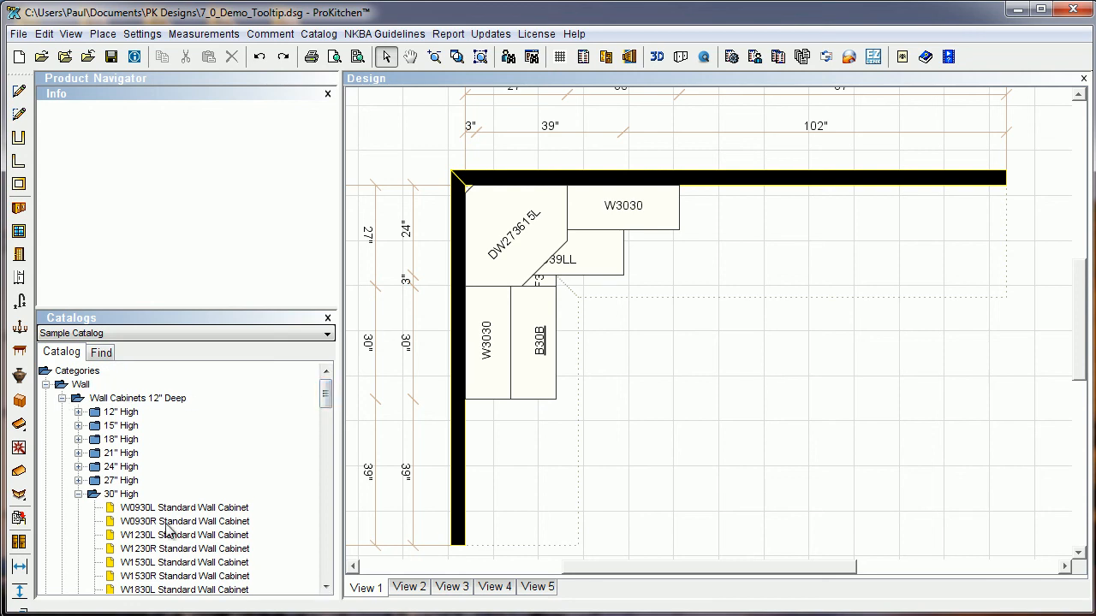
left_click(184, 534)
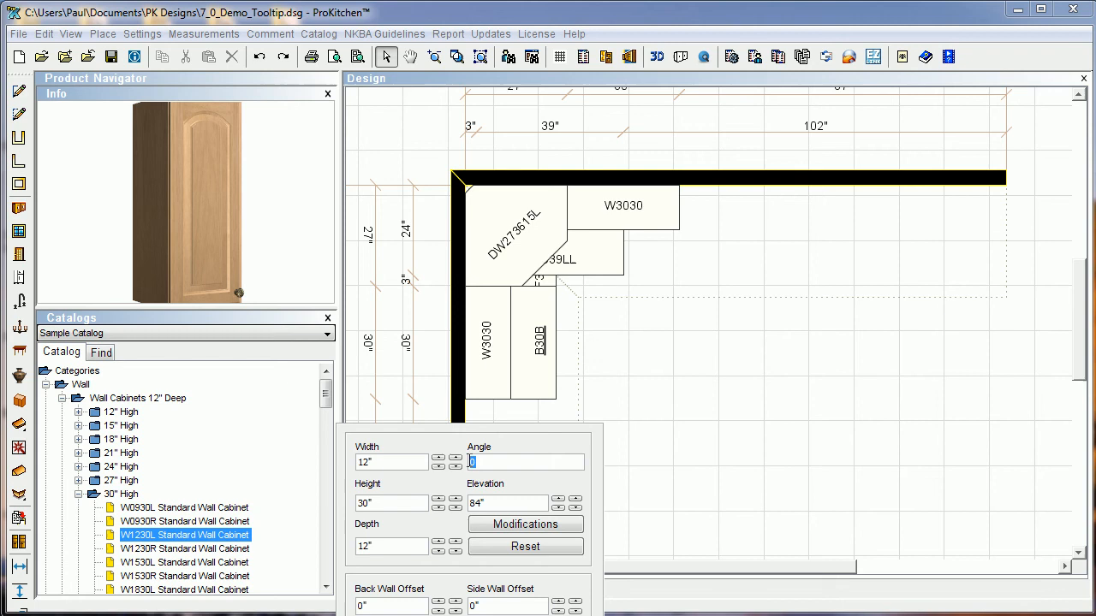
Set the W1230L angle to 45 and place it right of the top W3030
type("45")
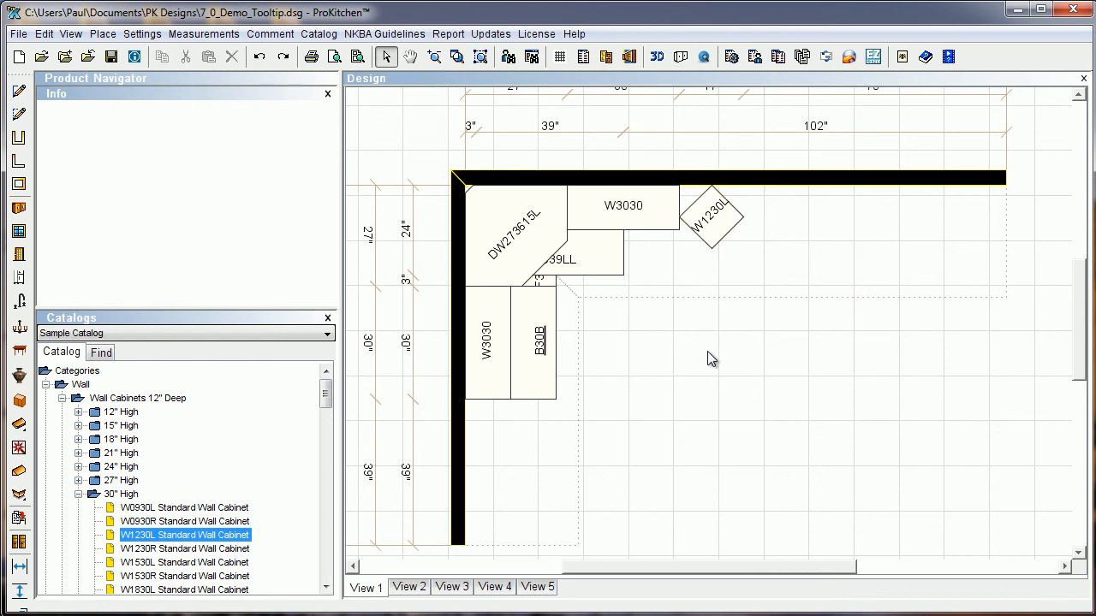
mouse_move(820, 397)
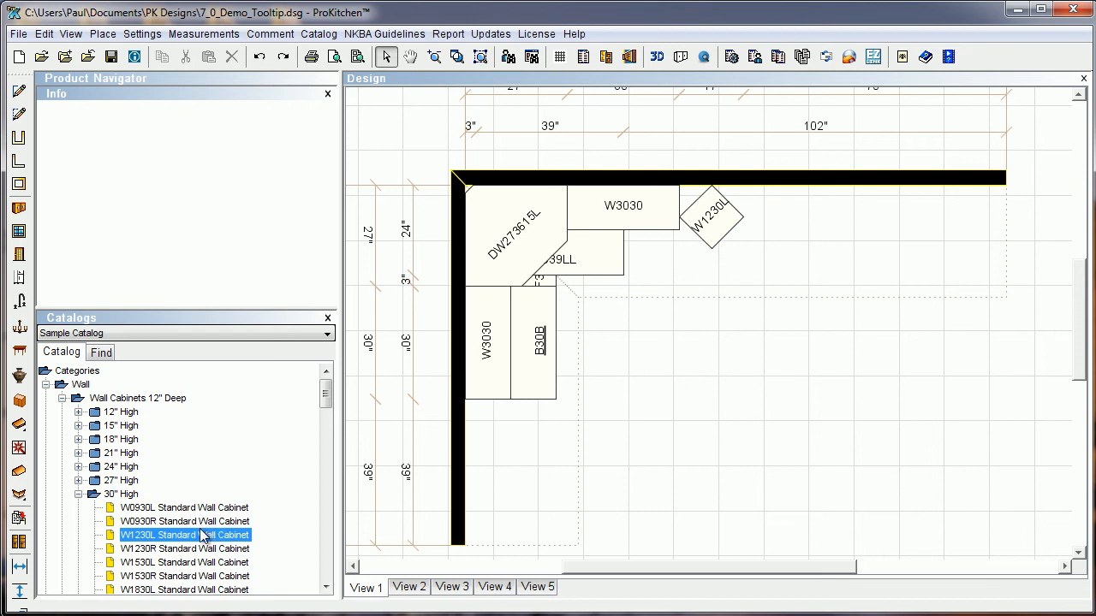
scroll("down", 3)
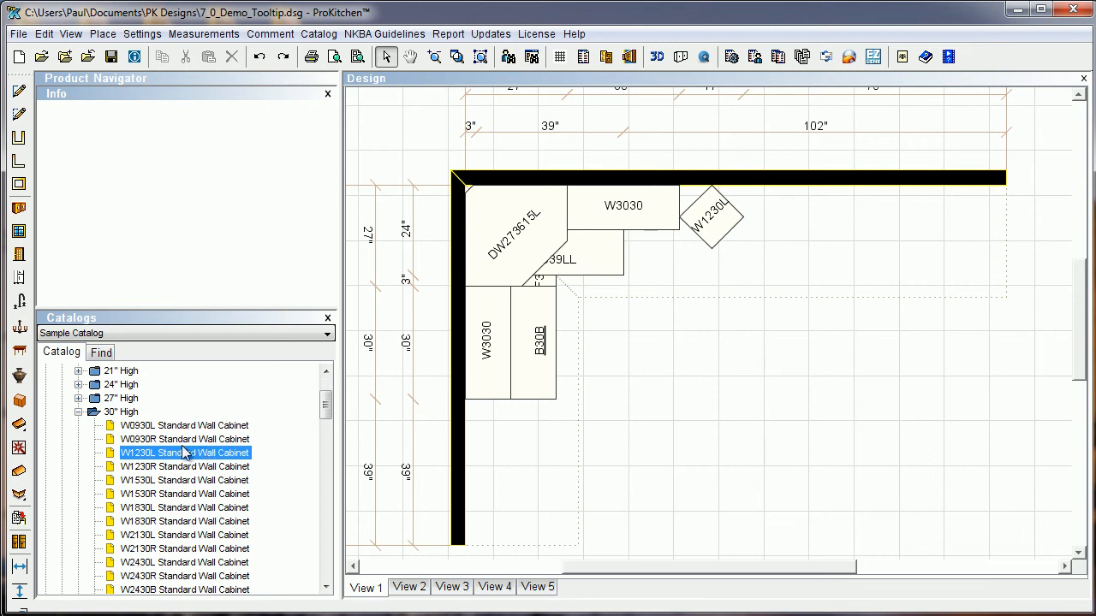
Select the W0930L standard wall cabinet (9" × 30" × 12") in the catalog
left_click(185, 425)
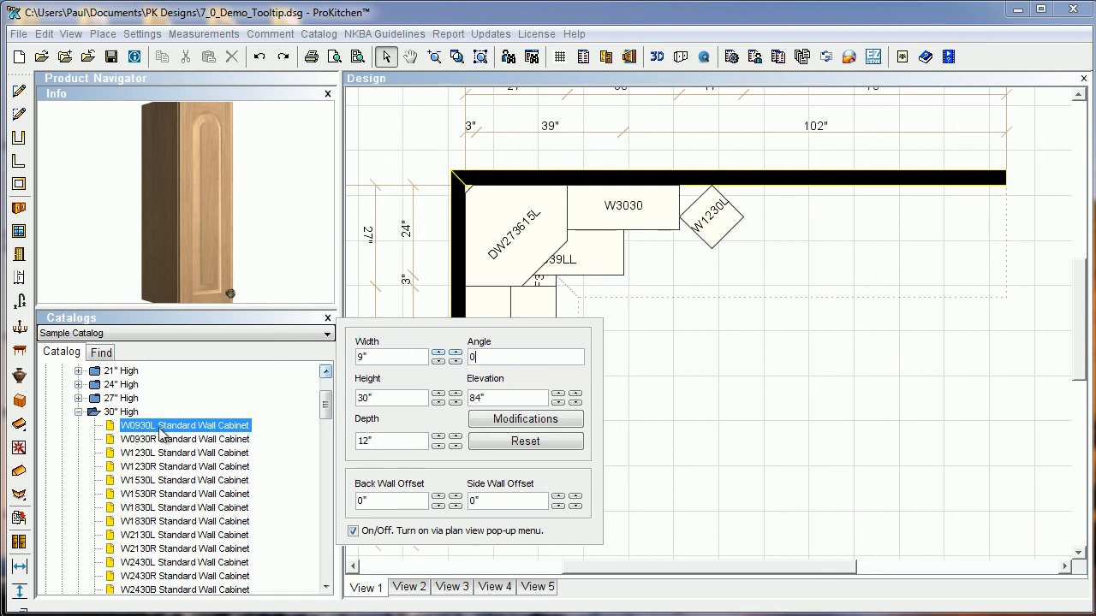
mouse_move(163, 471)
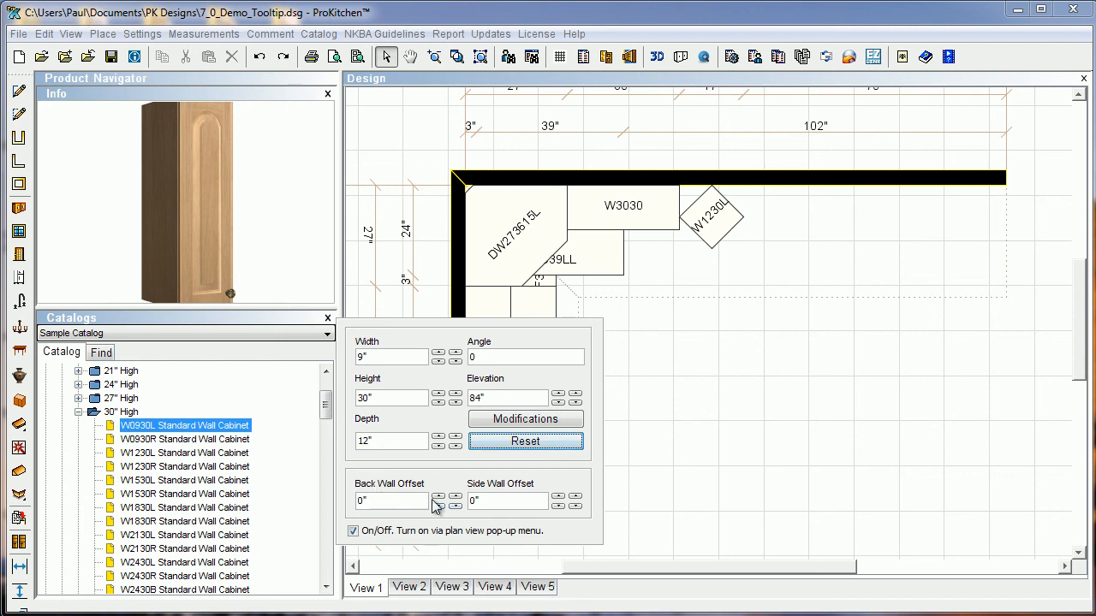
mouse_move(499, 499)
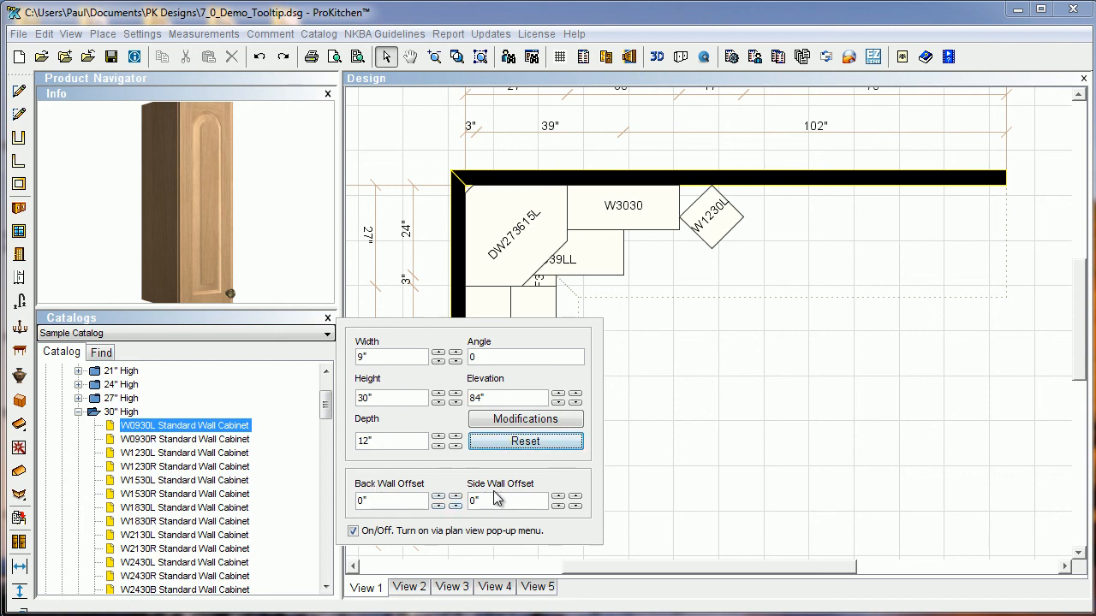
mouse_move(441, 496)
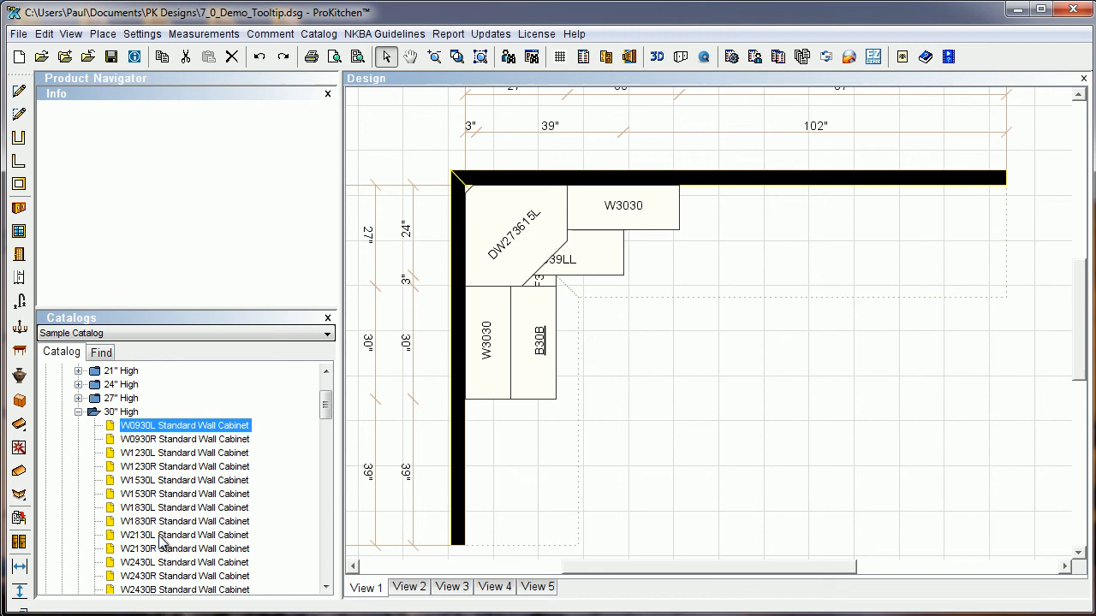
left_click(184, 453)
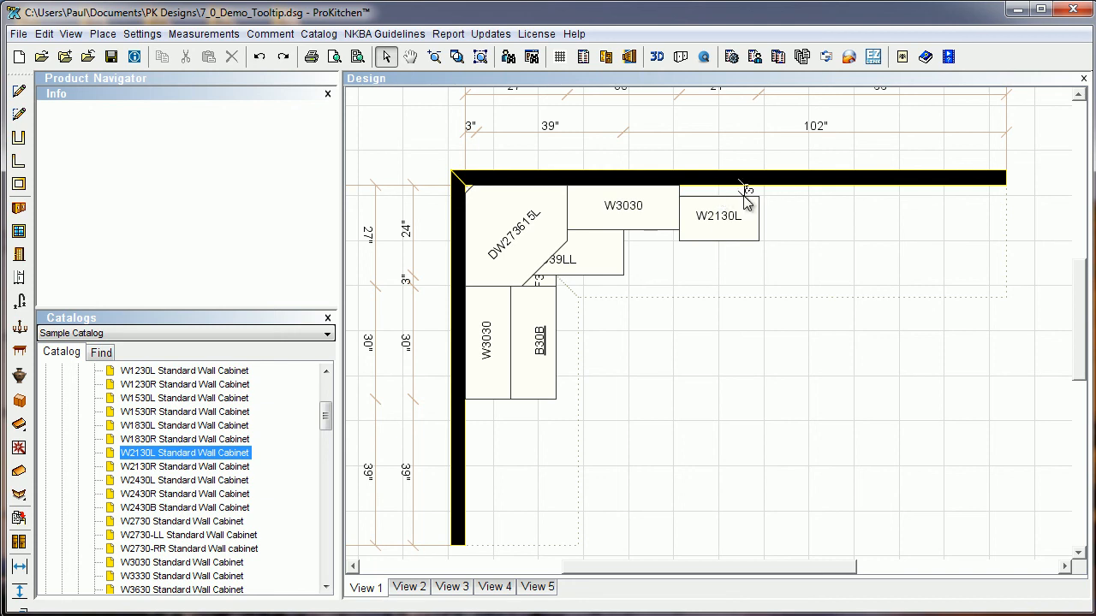
mouse_move(723, 220)
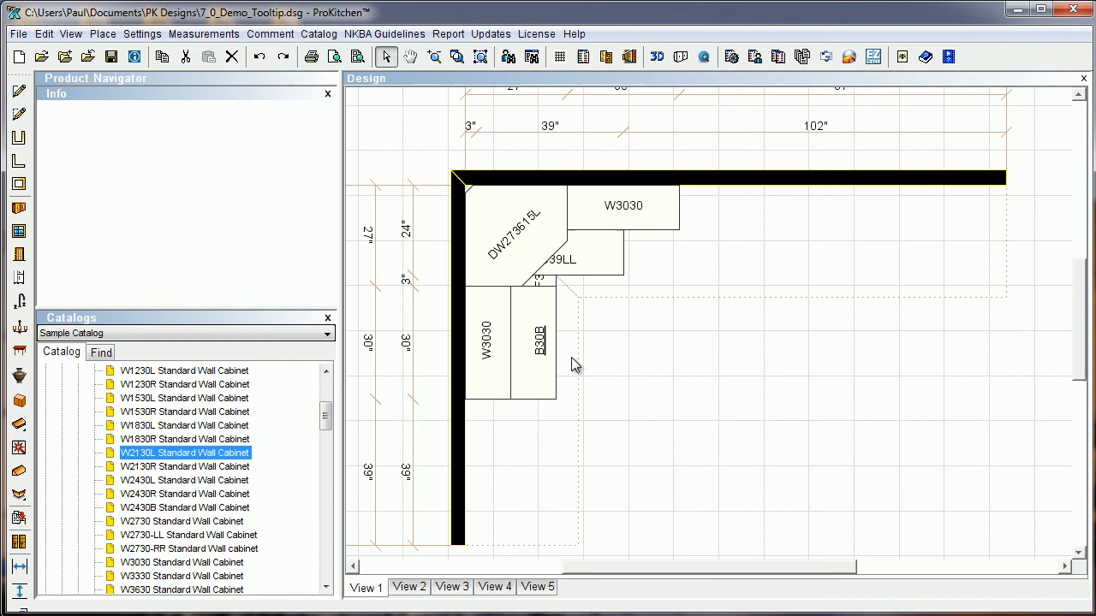
mouse_move(663, 94)
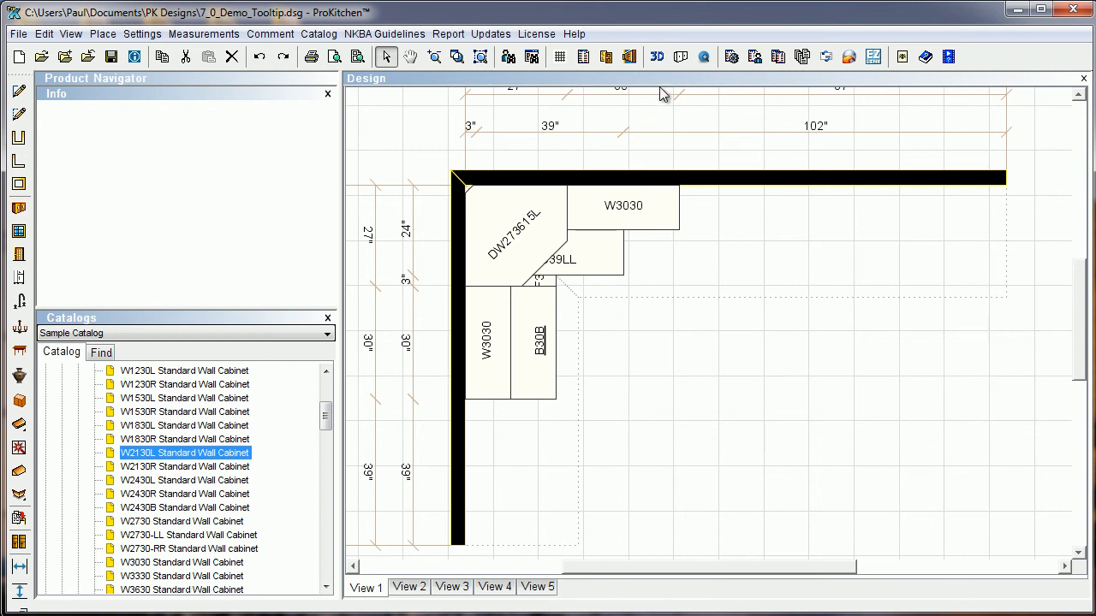
left_click(656, 56)
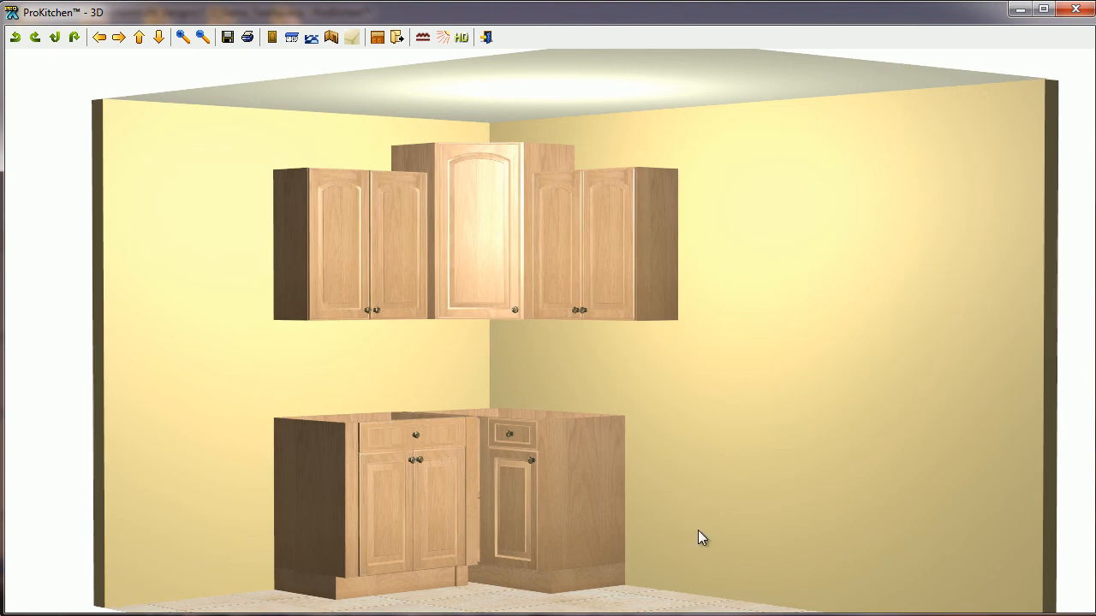
mouse_move(420, 174)
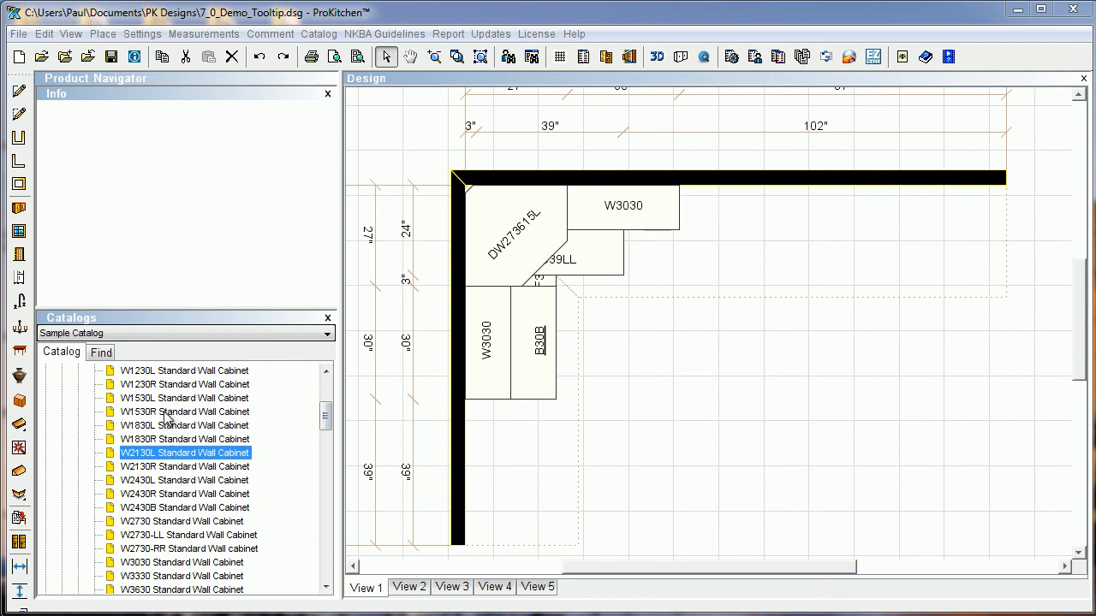
Select the W1530R wall cabinet, showing 15" × 30" × 12" at 84" elevation
left_click(184, 412)
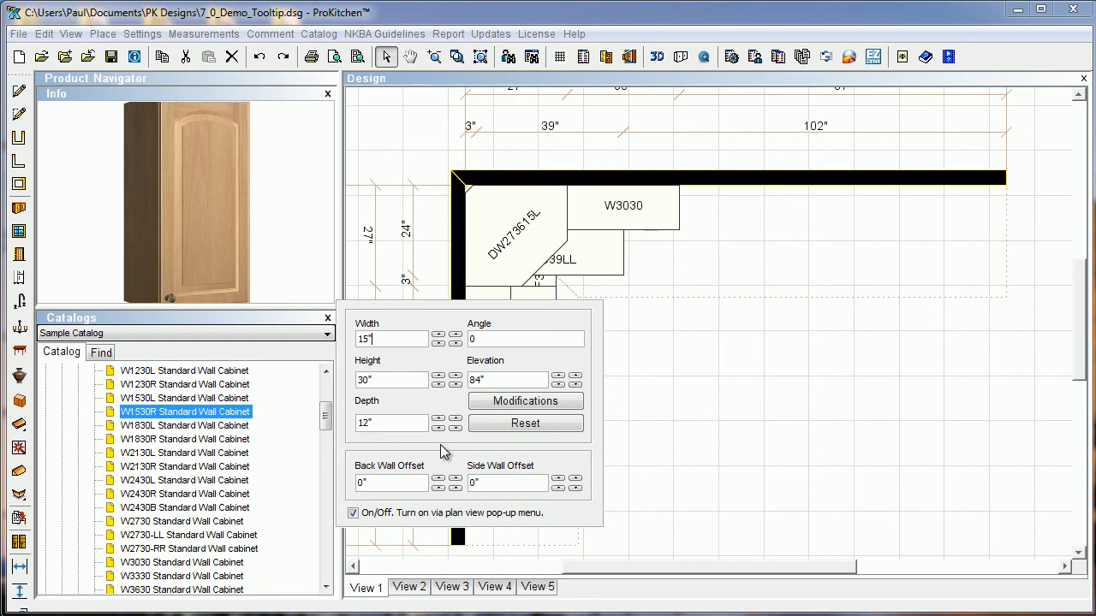
mouse_move(837, 448)
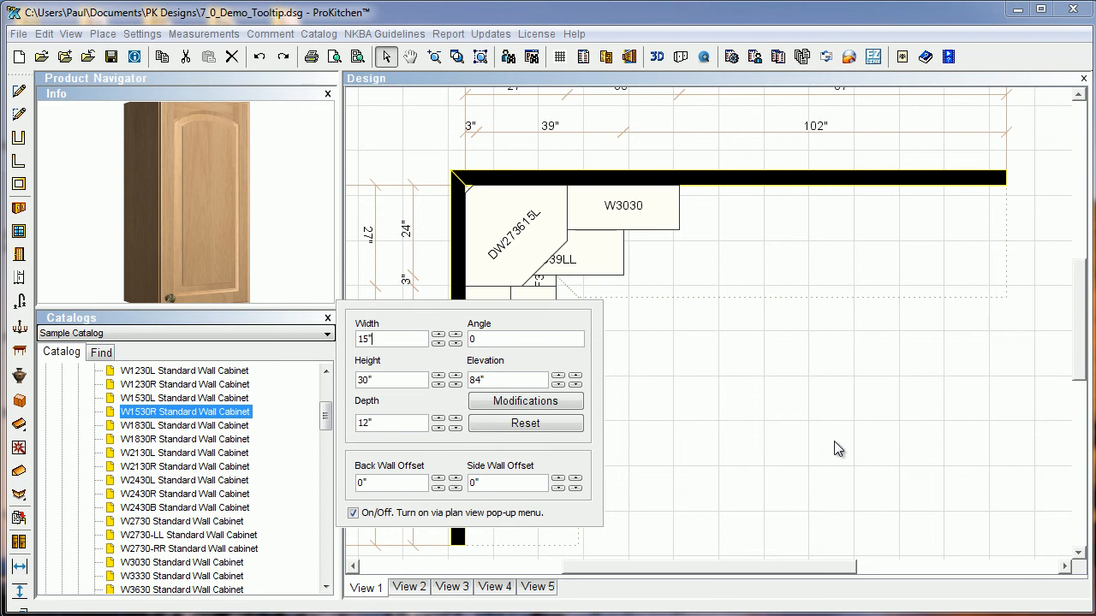